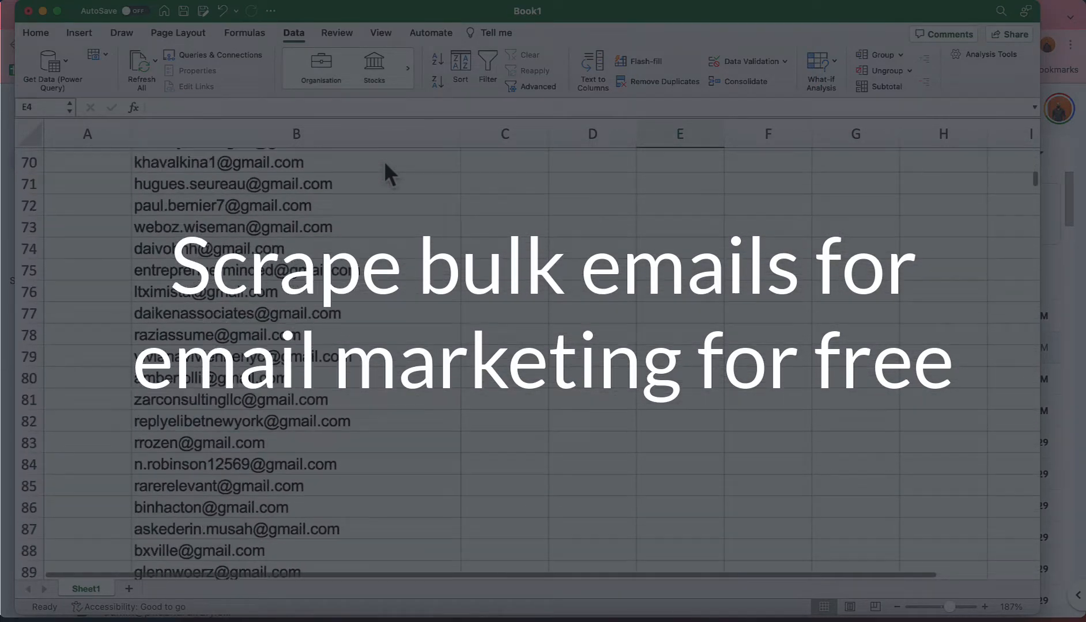
pyautogui.scroll(-3)
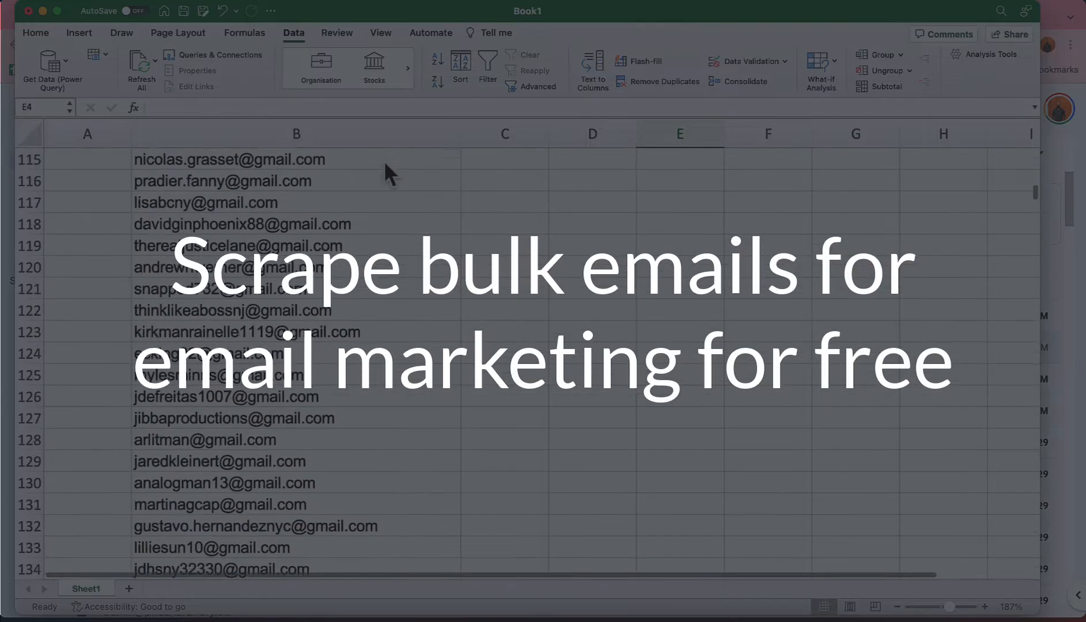
pyautogui.scroll(-3)
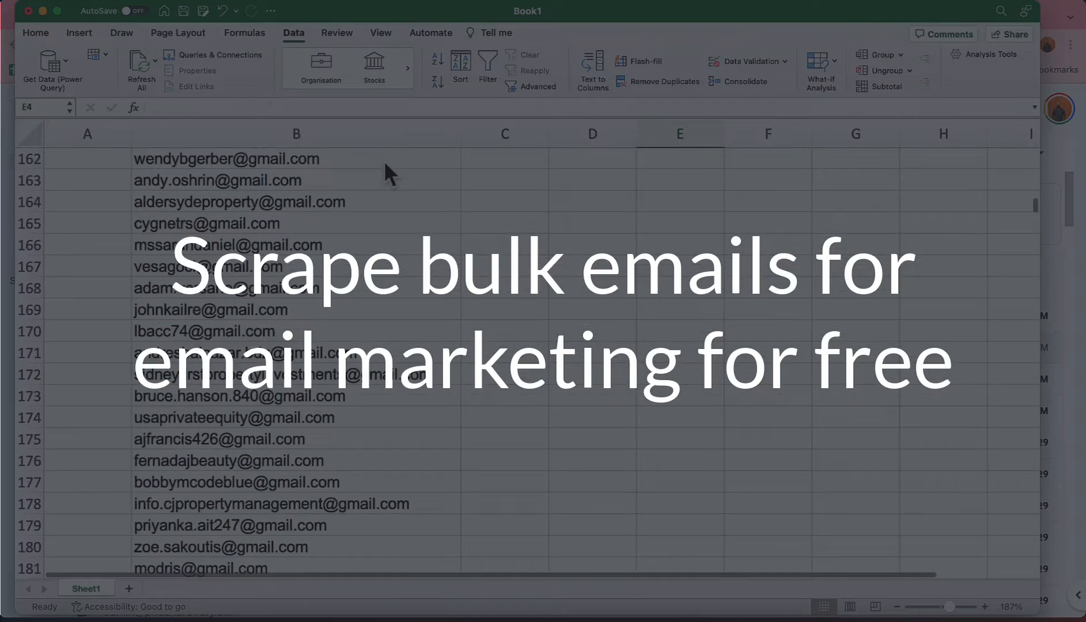
pyautogui.scroll(-3)
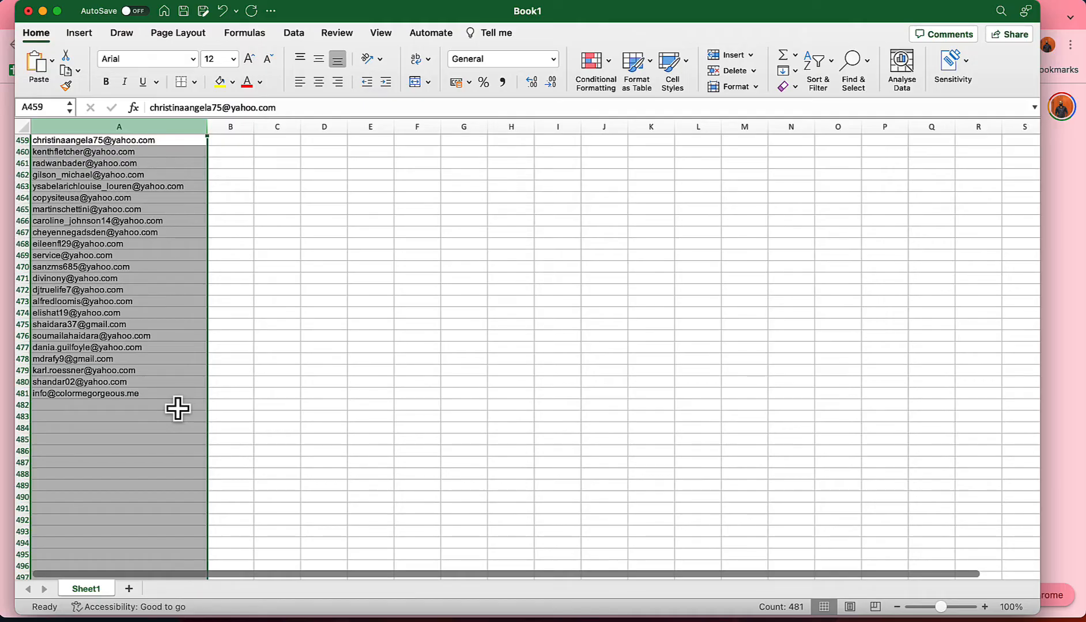
pyautogui.moveTo(354, 358)
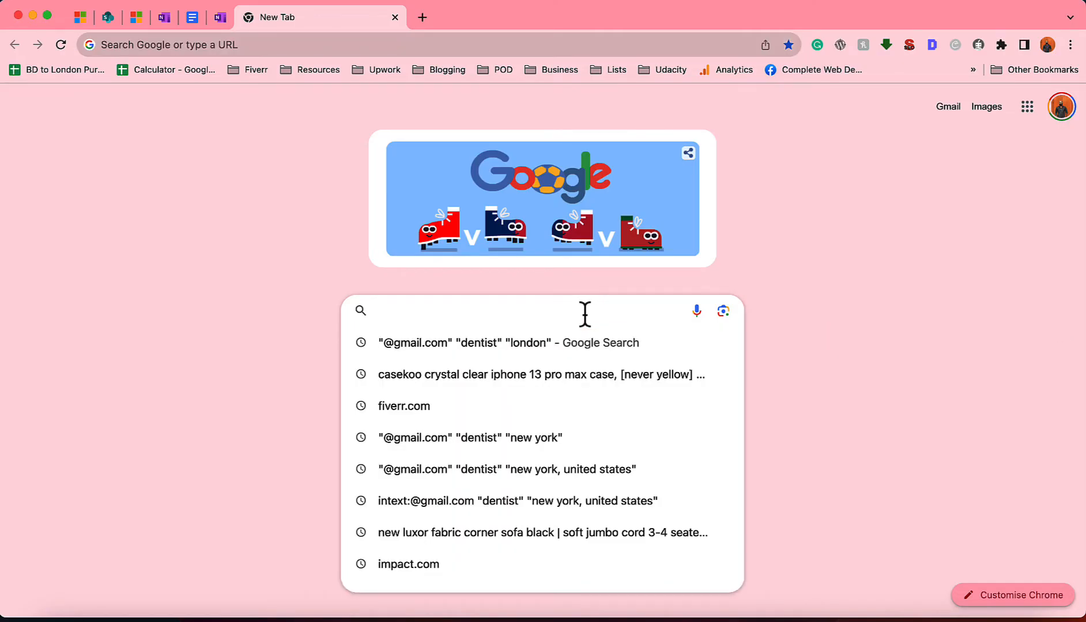
pyautogui.click(469, 438)
pyautogui.write('"@gmail.com')
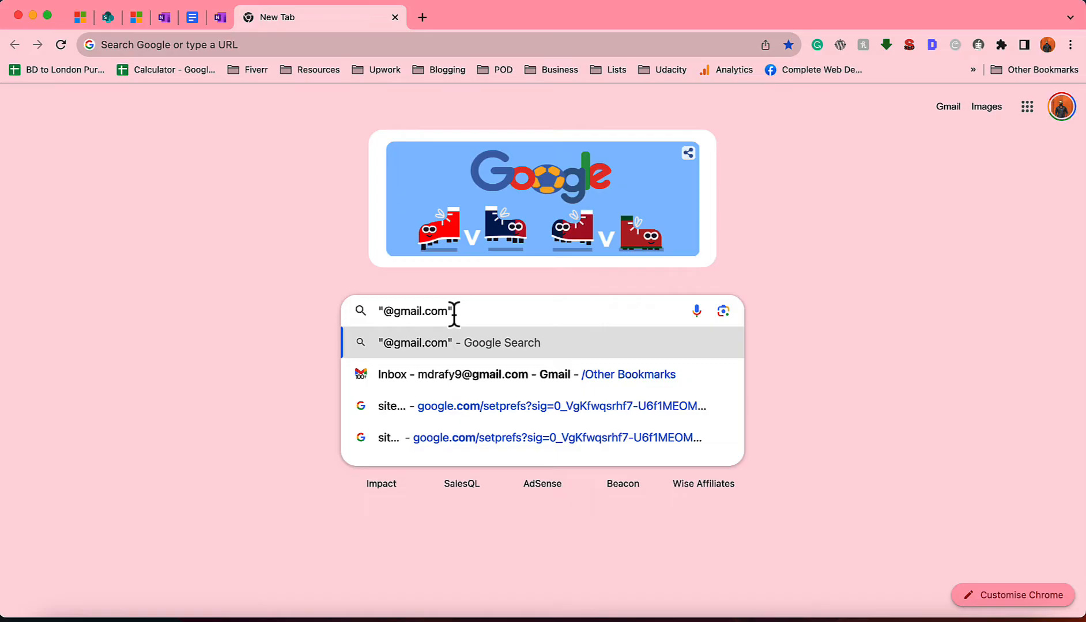
pyautogui.write('"dentist" "new york"')
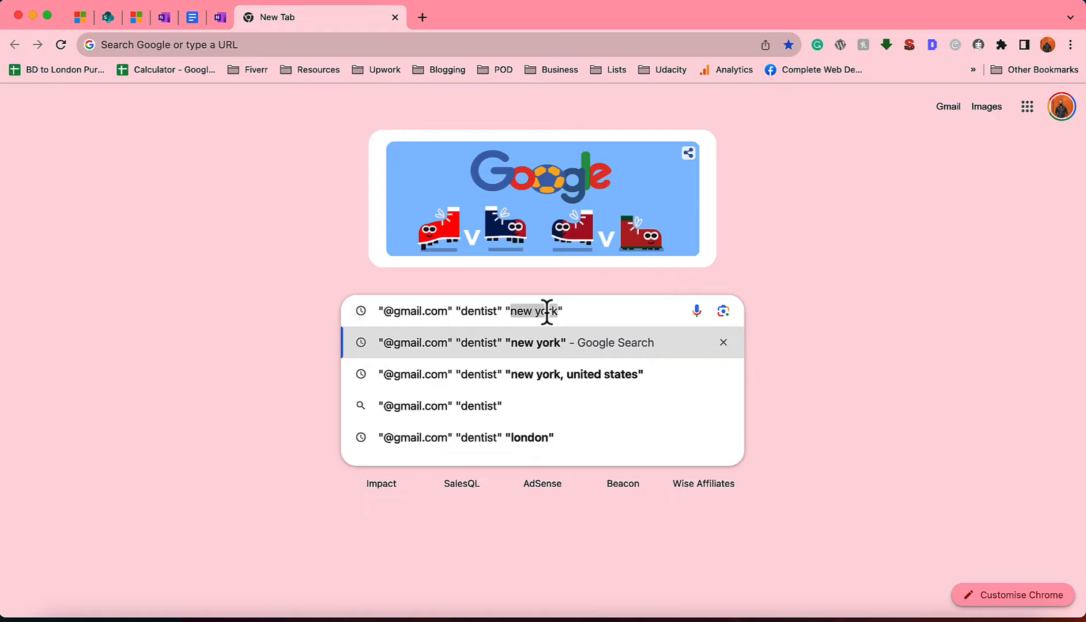
pyautogui.click(415, 311)
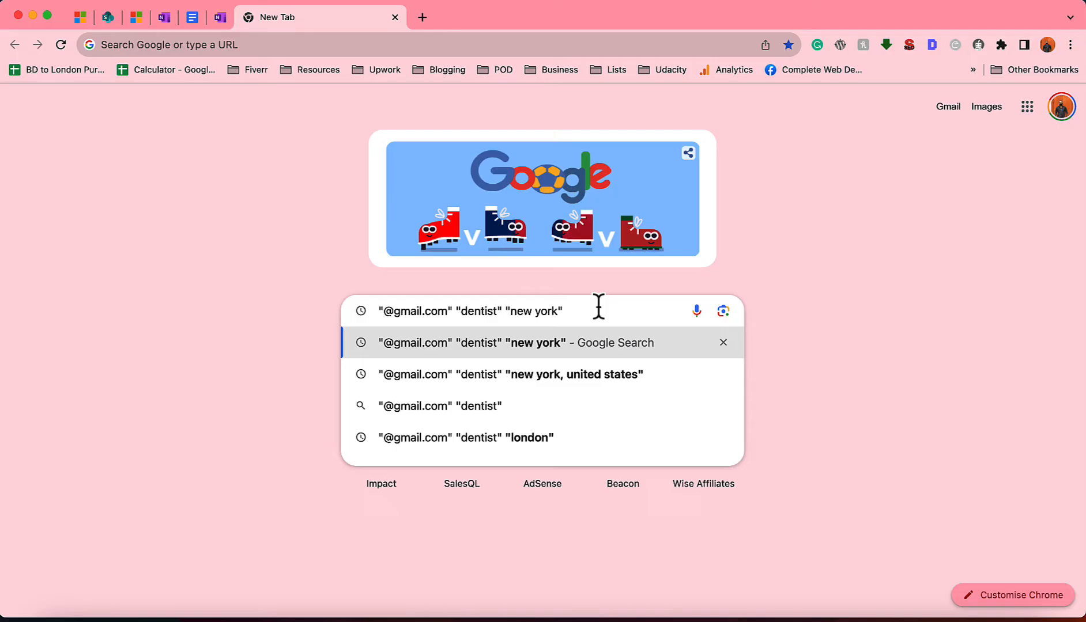
pyautogui.moveTo(543, 326)
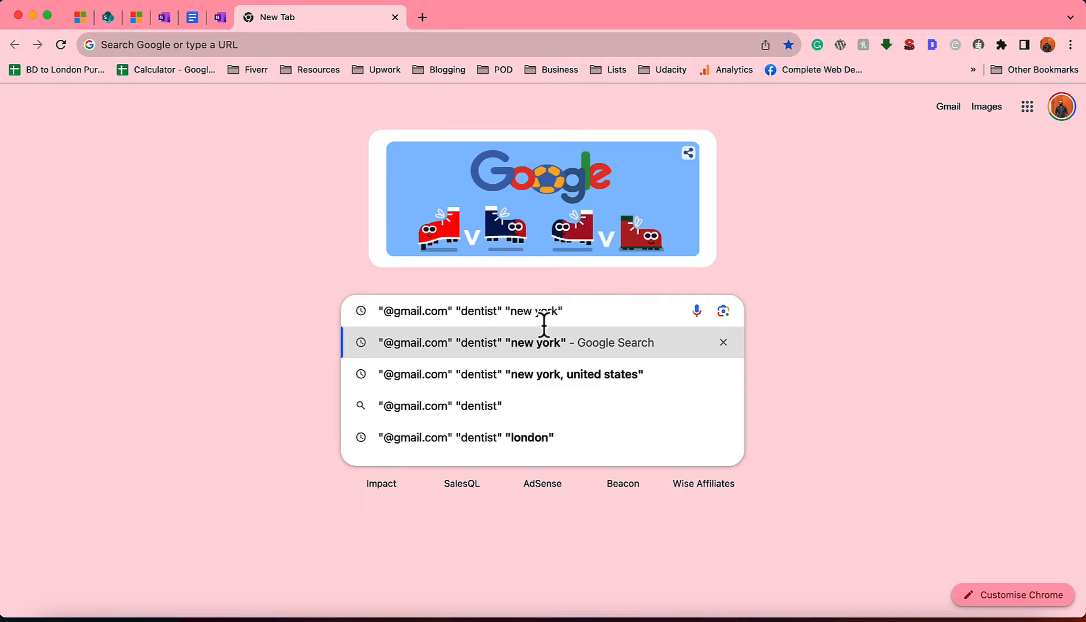
pyautogui.moveTo(467, 311)
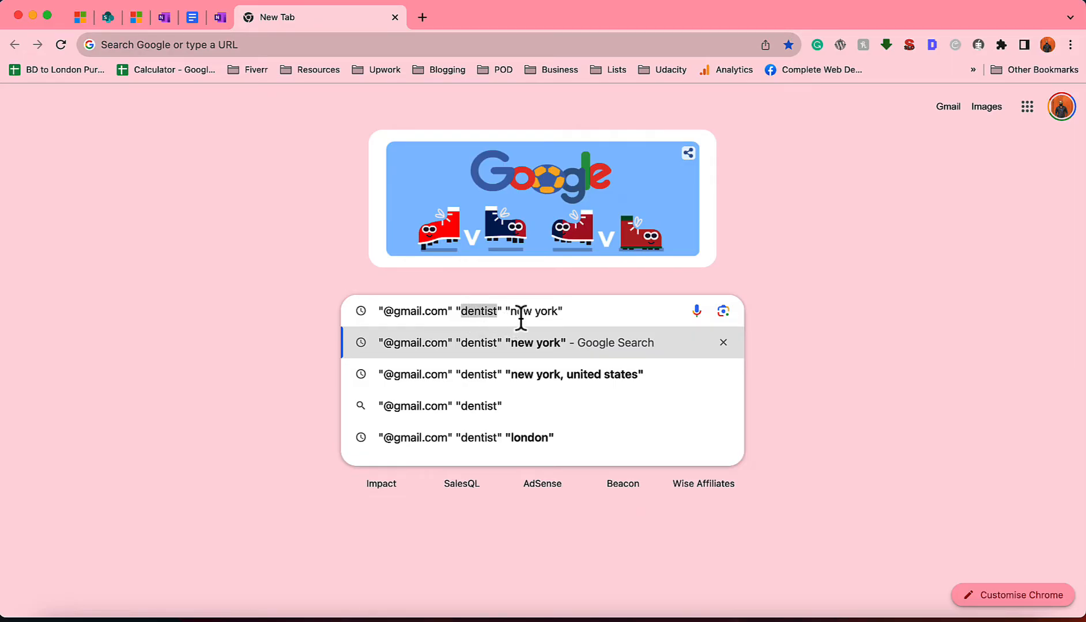
pyautogui.doubleClick(536, 312)
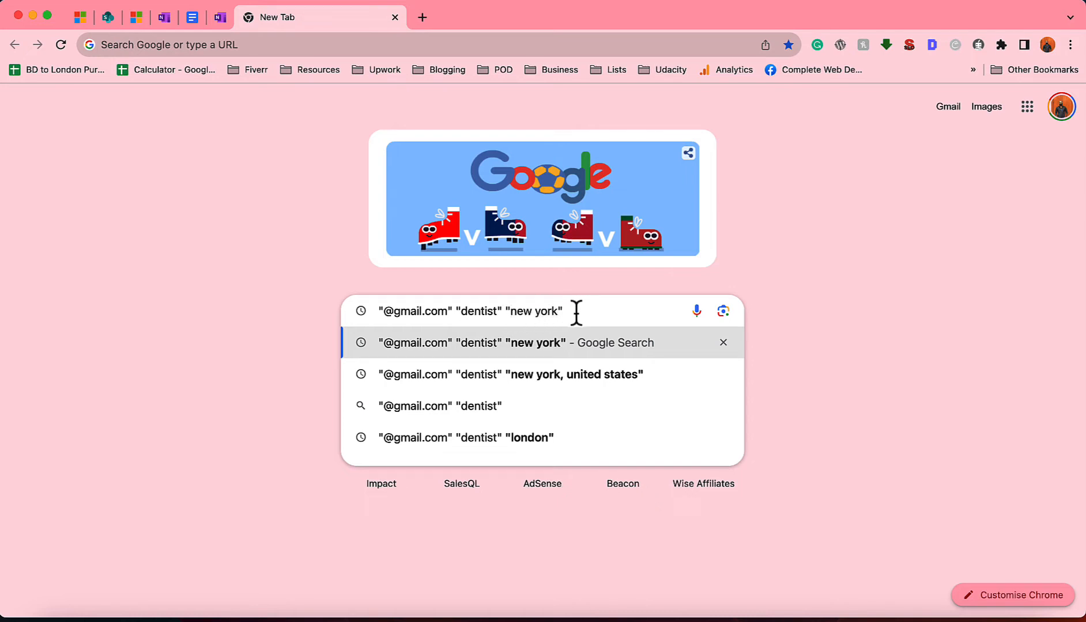
pyautogui.moveTo(636, 319)
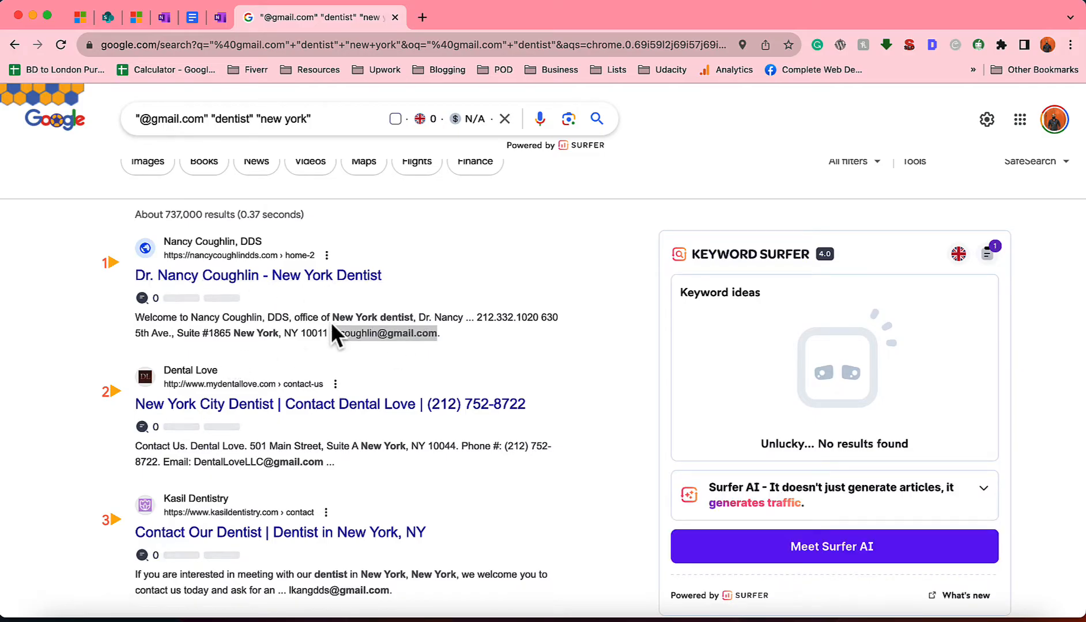
# Step: Browse the results, selecting the Dental Love and Kasil Dentistry Gmail addresses in the snippets
pyautogui.scroll(-3)
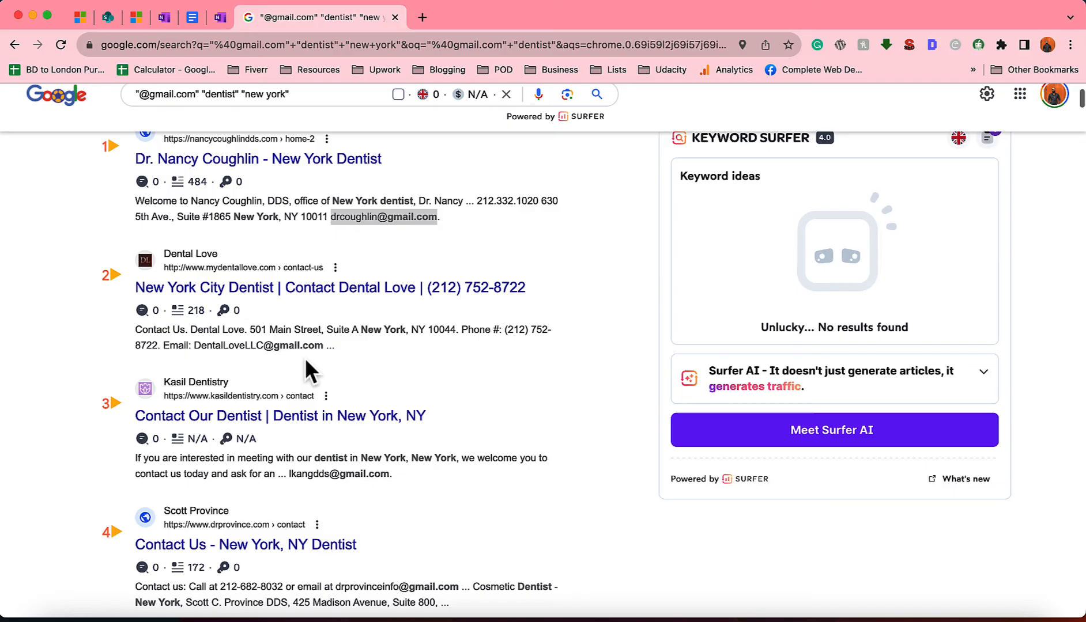
pyautogui.moveTo(196, 345)
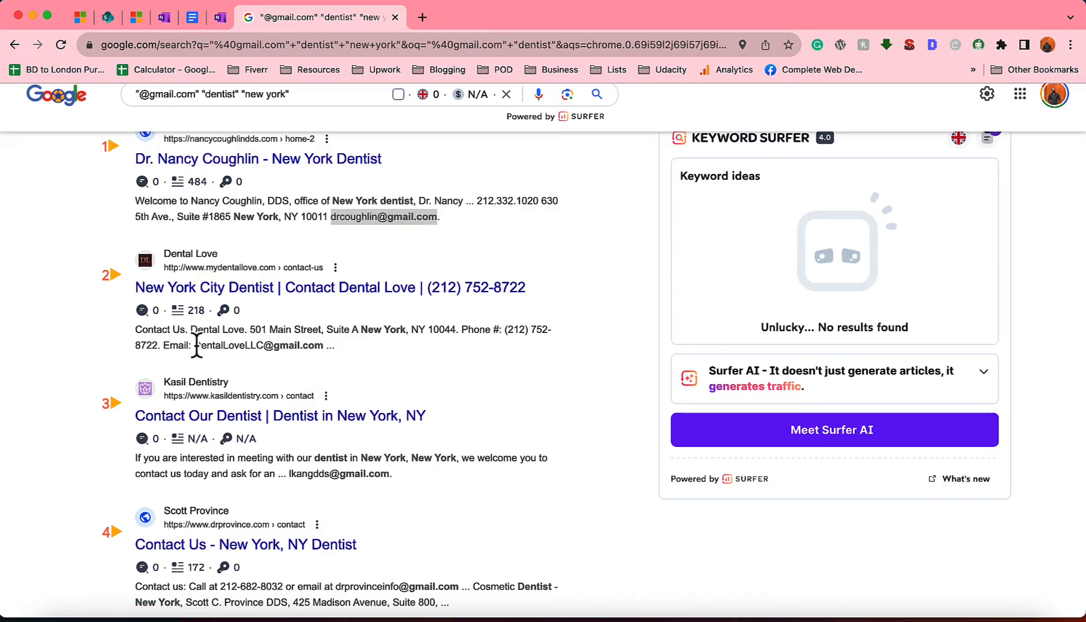
pyautogui.doubleClick(259, 345)
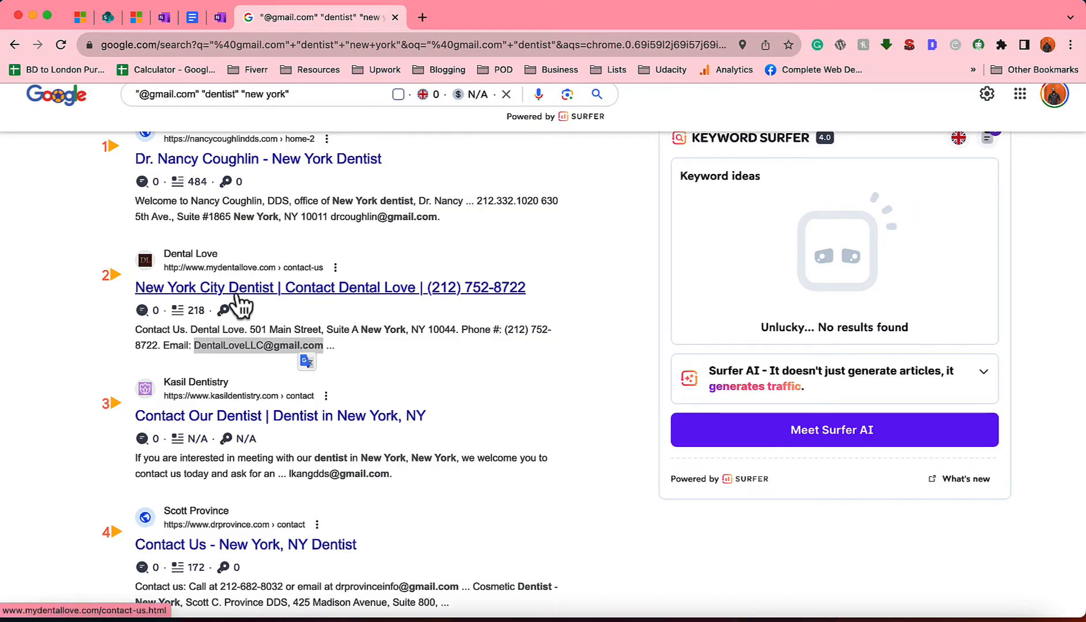
pyautogui.scroll(-3)
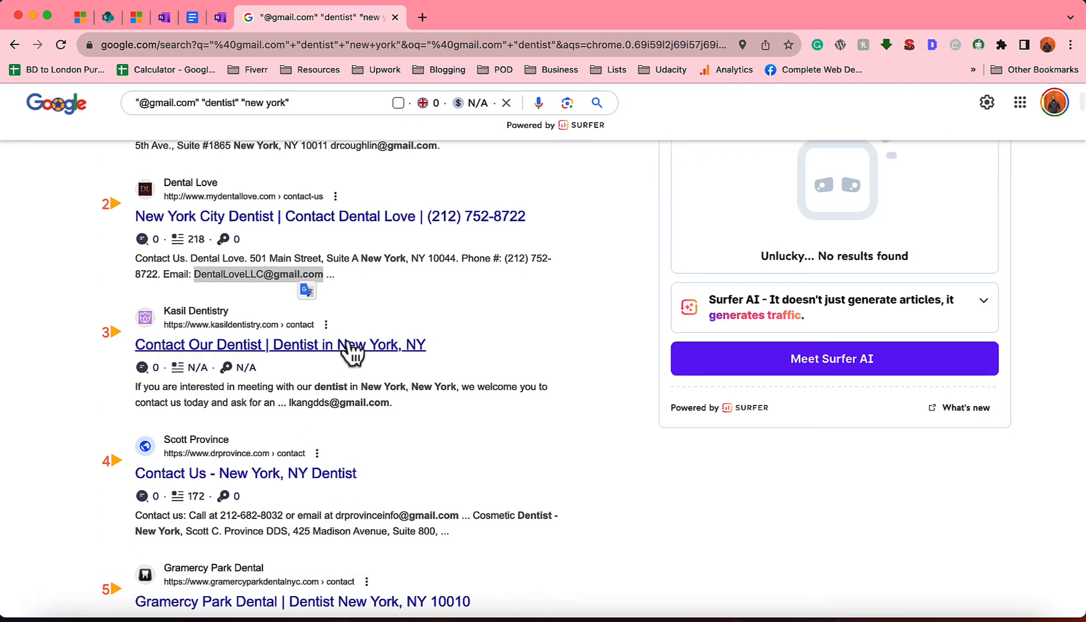
pyautogui.doubleClick(322, 403)
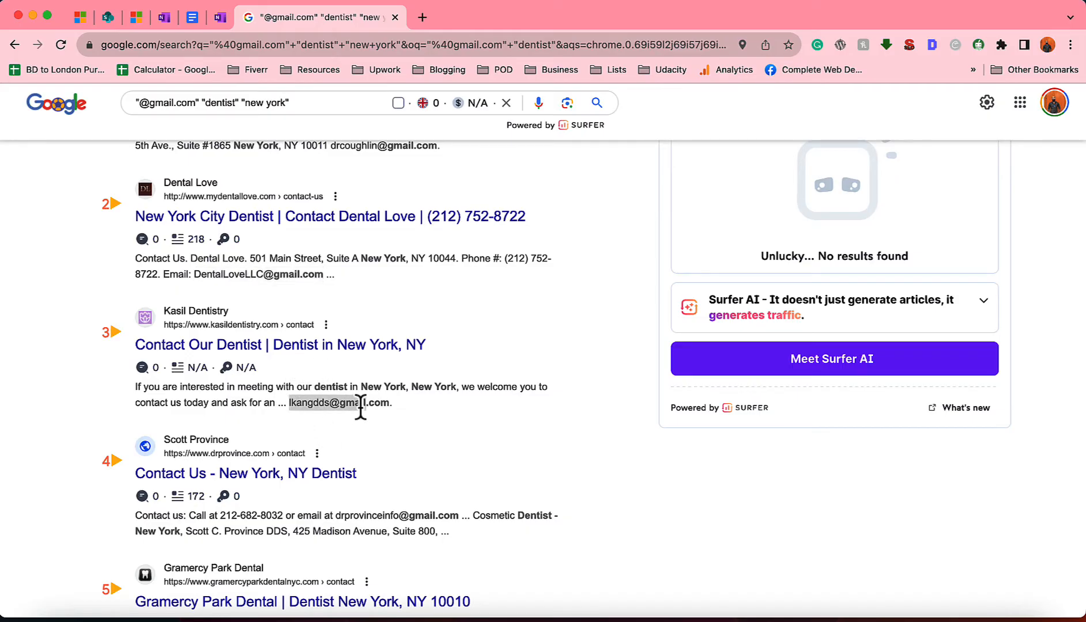
pyautogui.scroll(3)
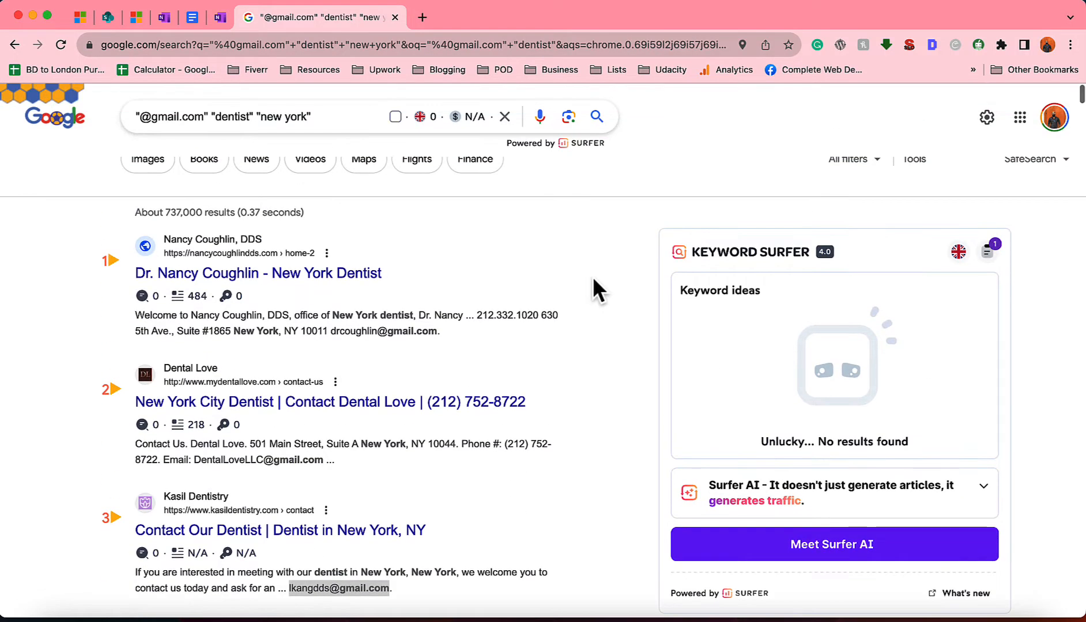
pyautogui.scroll(-3)
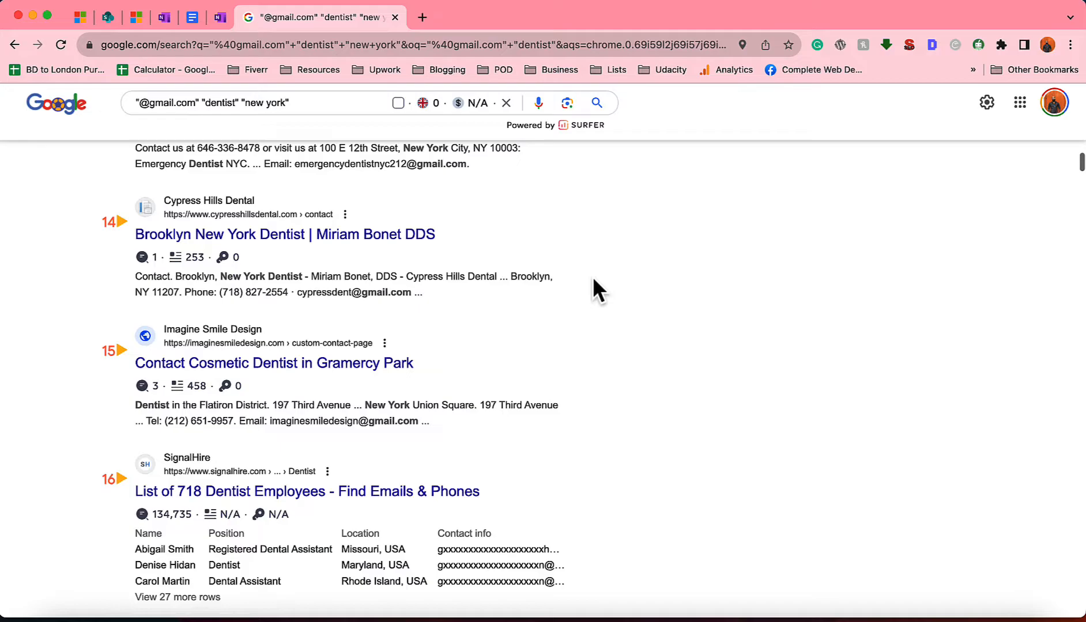
pyautogui.scroll(-3)
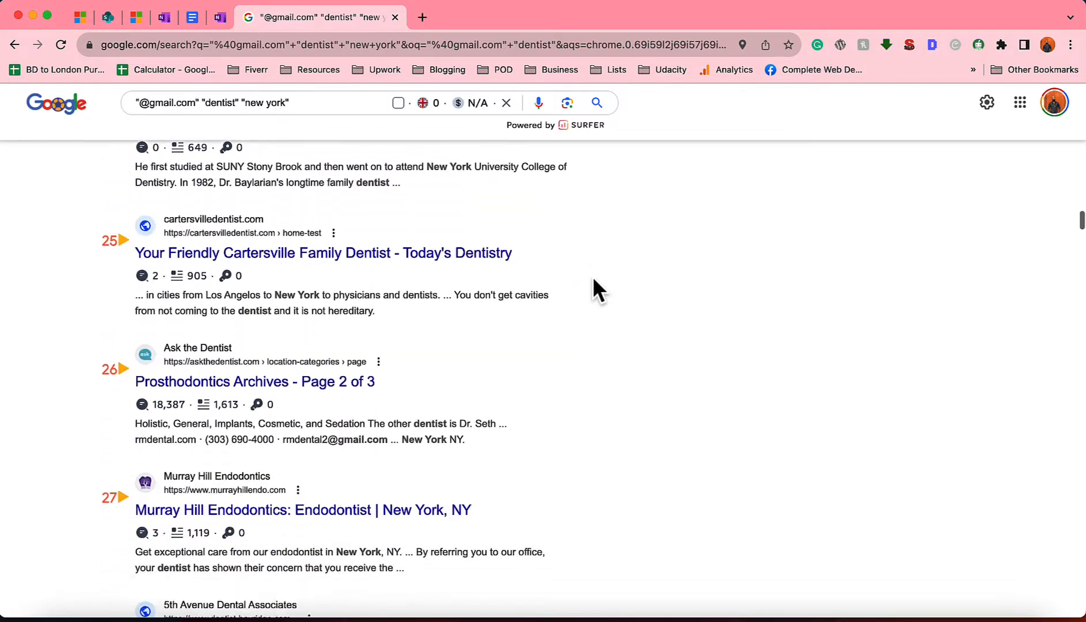
pyautogui.scroll(3)
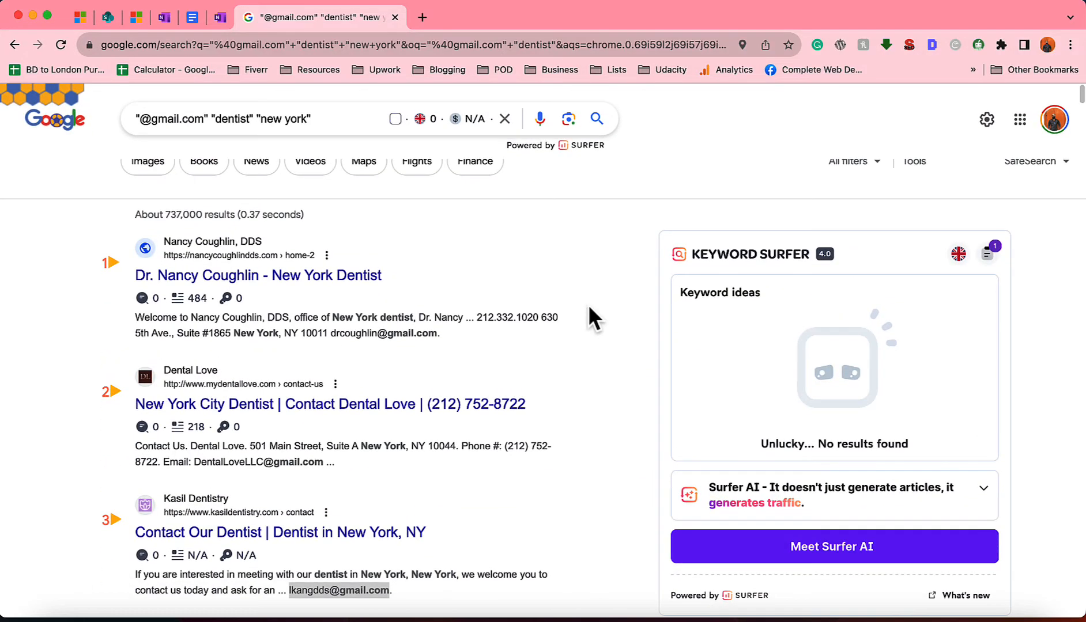
pyautogui.press('cmd+f')
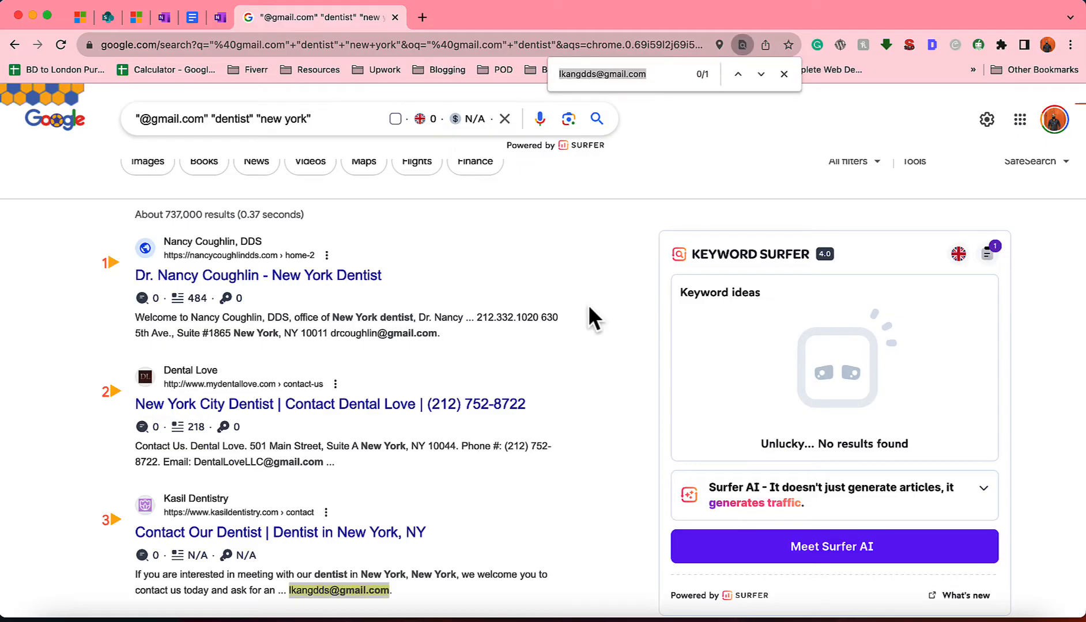
pyautogui.write('@')
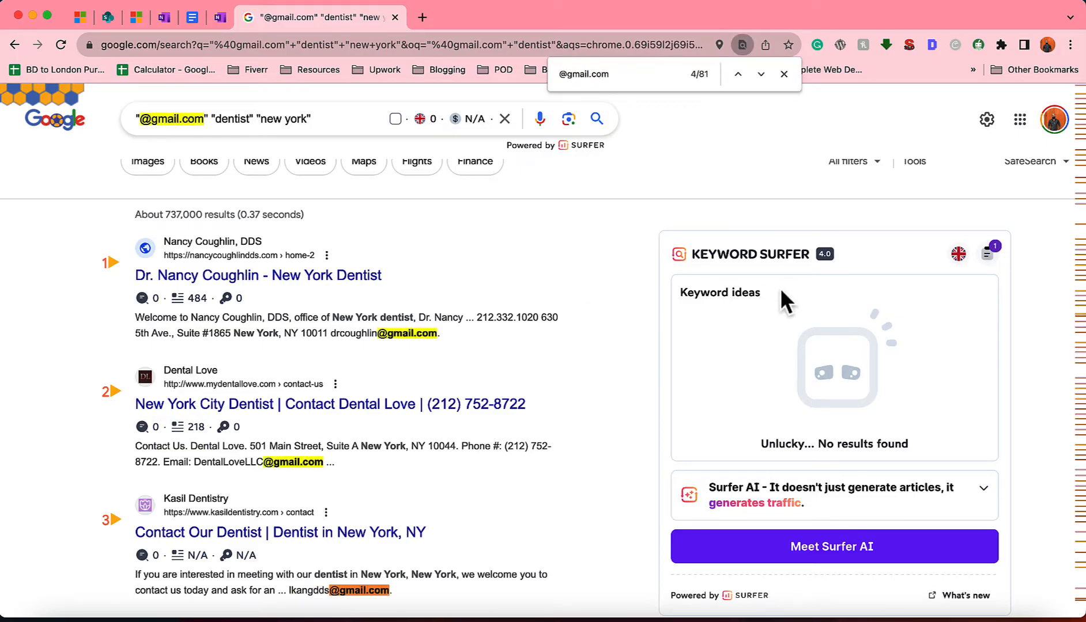
pyautogui.moveTo(677, 158)
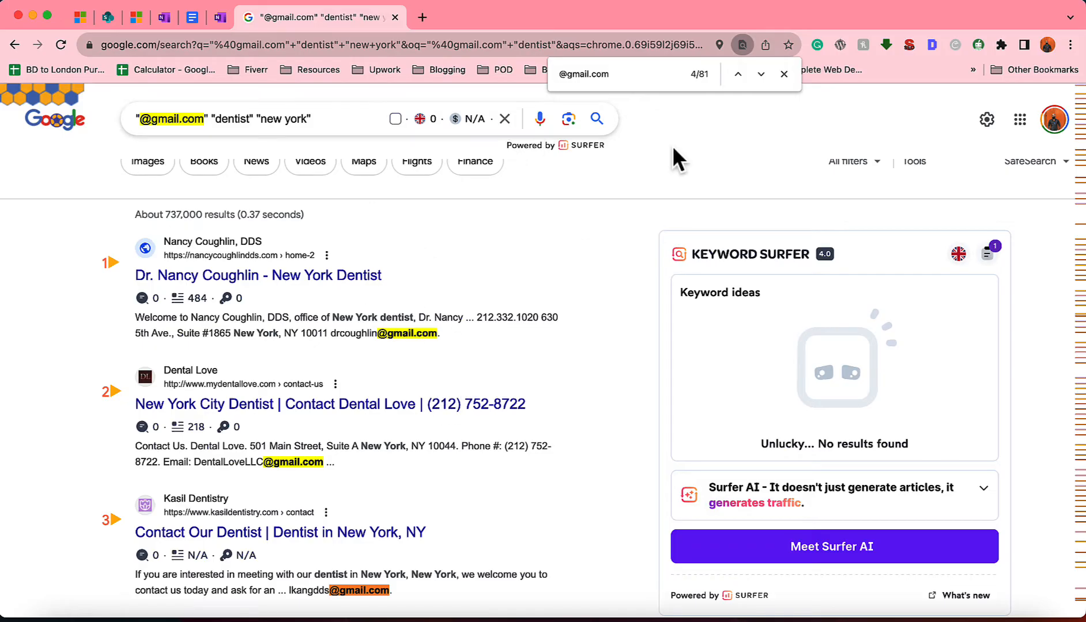
pyautogui.moveTo(713, 89)
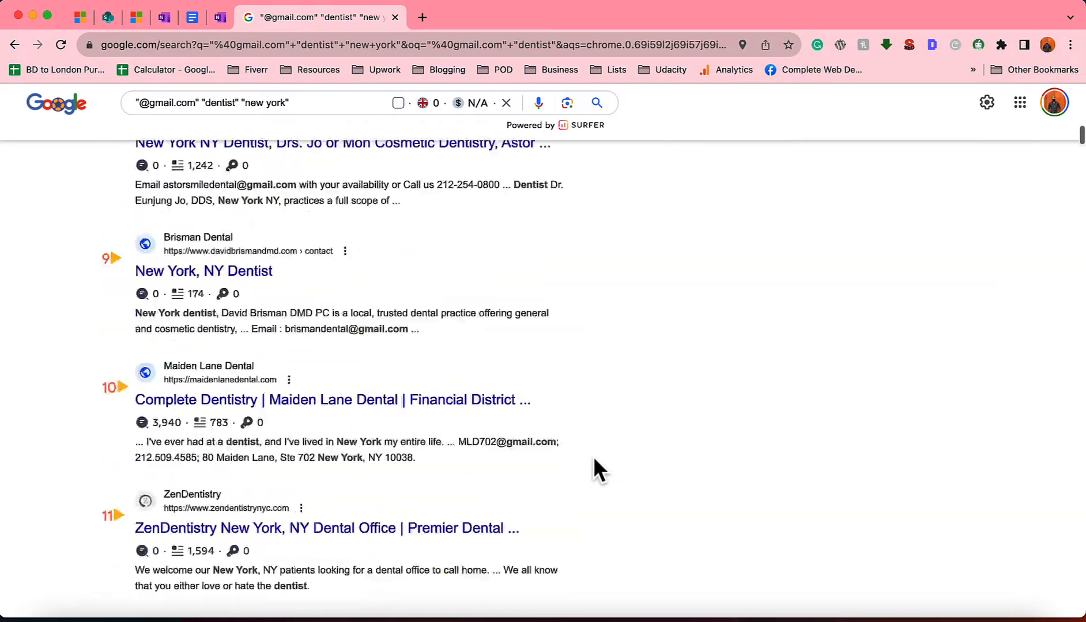
pyautogui.scroll(-3)
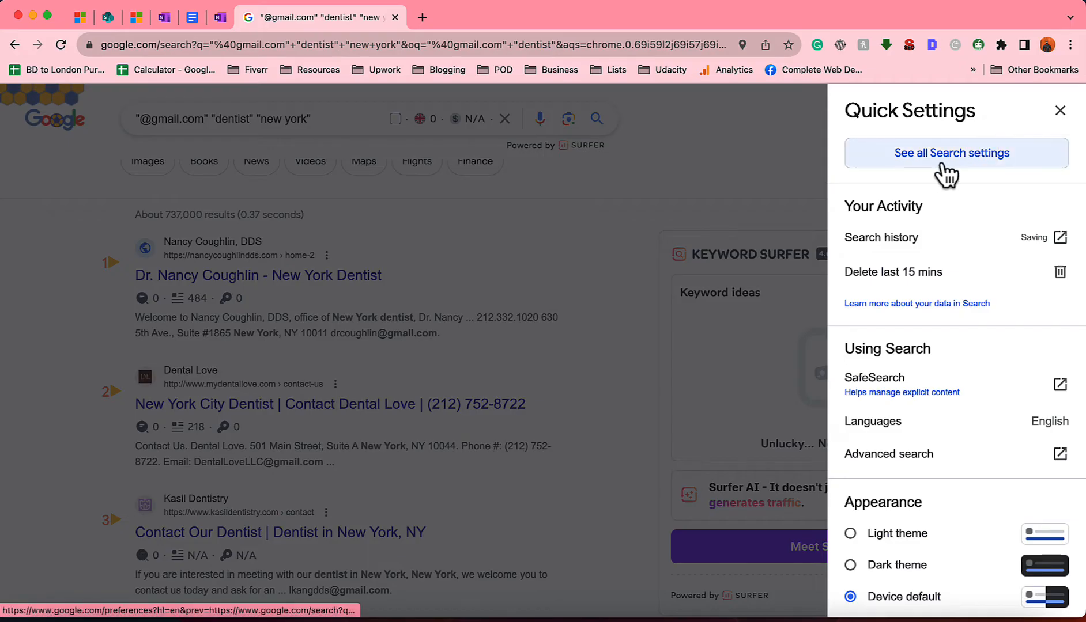
# Step: Set Google's results per page to 100 and save the search settings
pyautogui.click(955, 153)
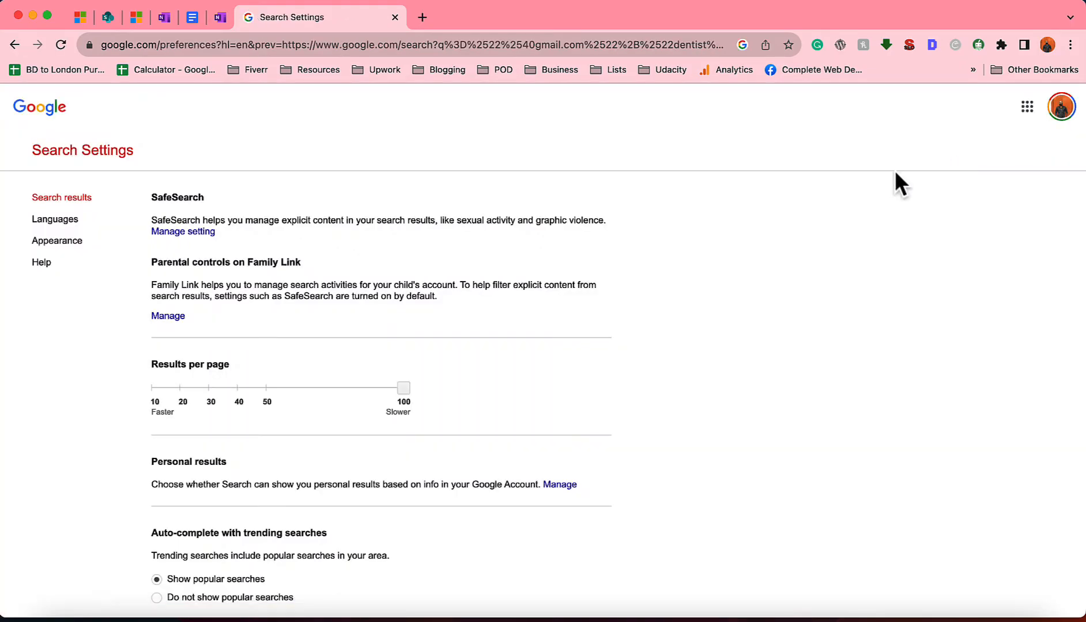
pyautogui.moveTo(182, 377)
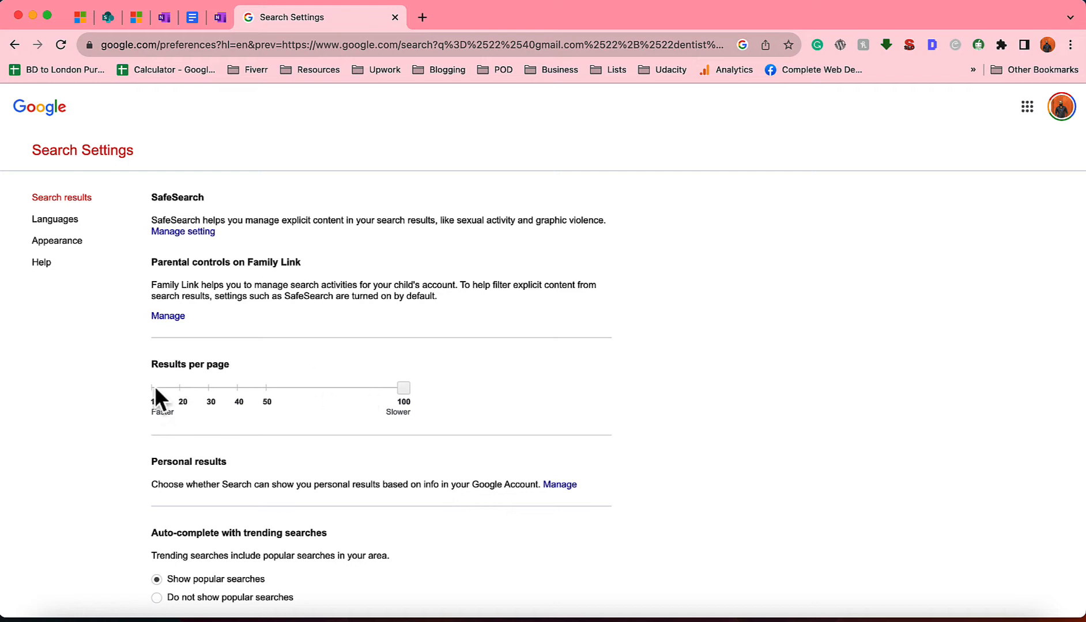
pyautogui.moveTo(403, 387); pyautogui.dragTo(157, 388)
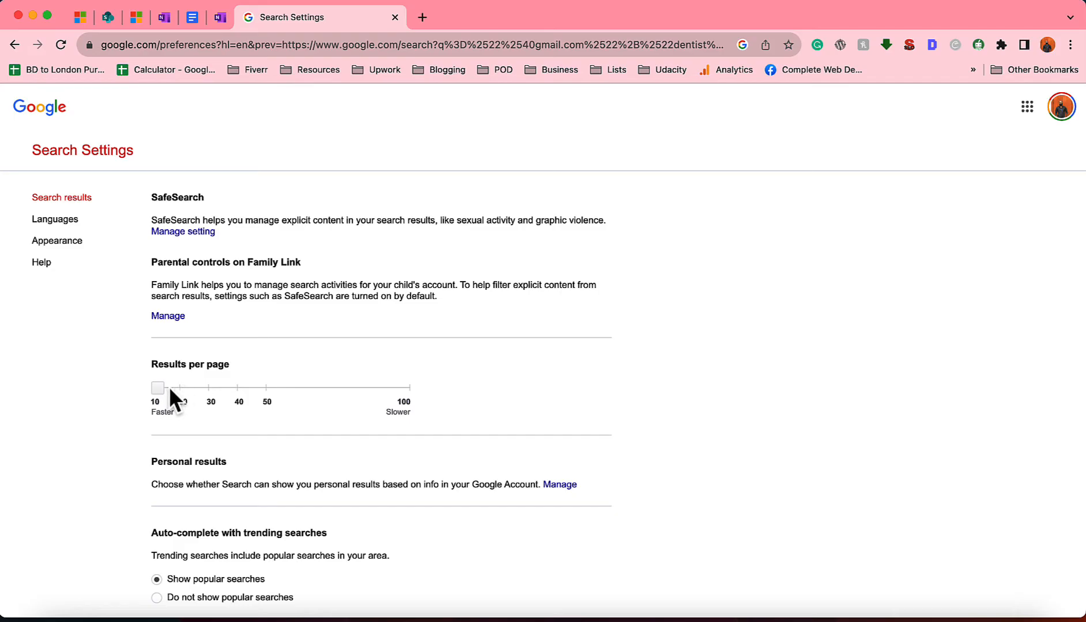
pyautogui.moveTo(158, 388); pyautogui.dragTo(403, 388)
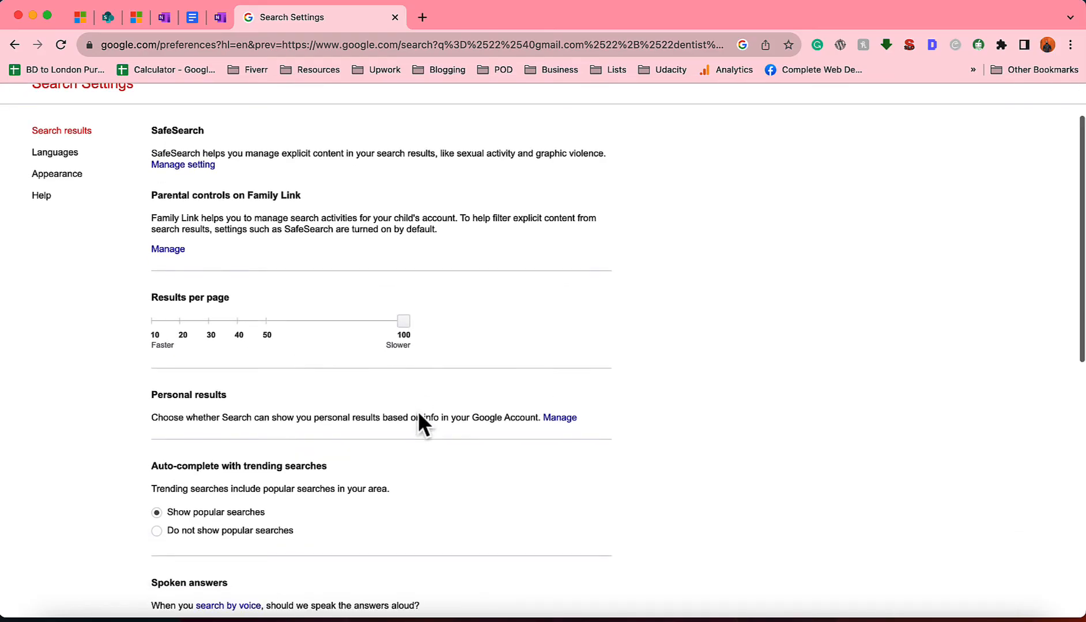
pyautogui.scroll(-3)
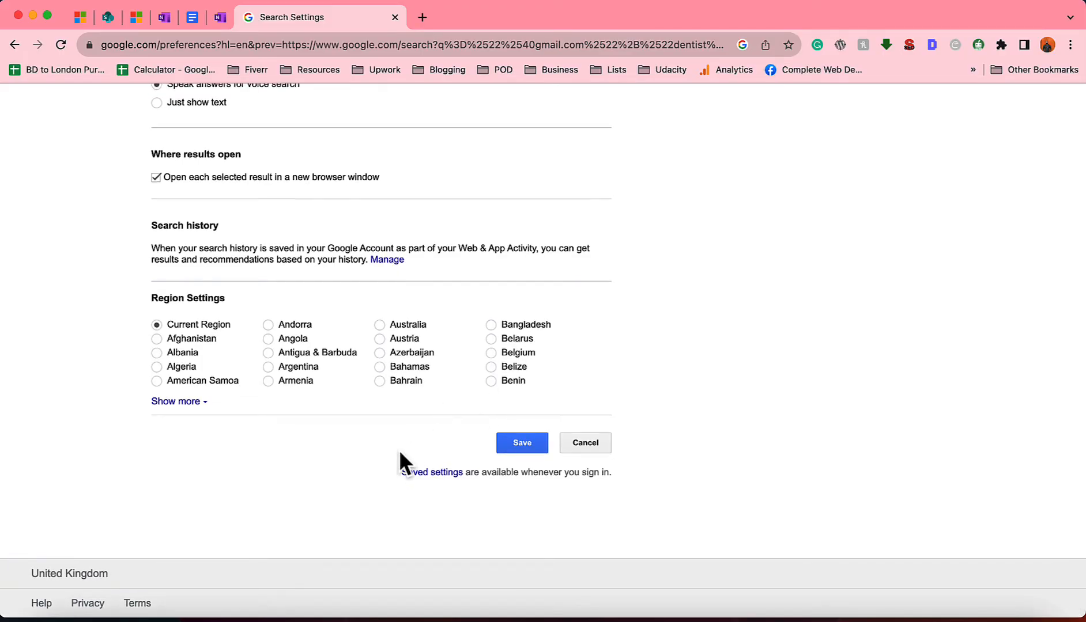
pyautogui.click(521, 443)
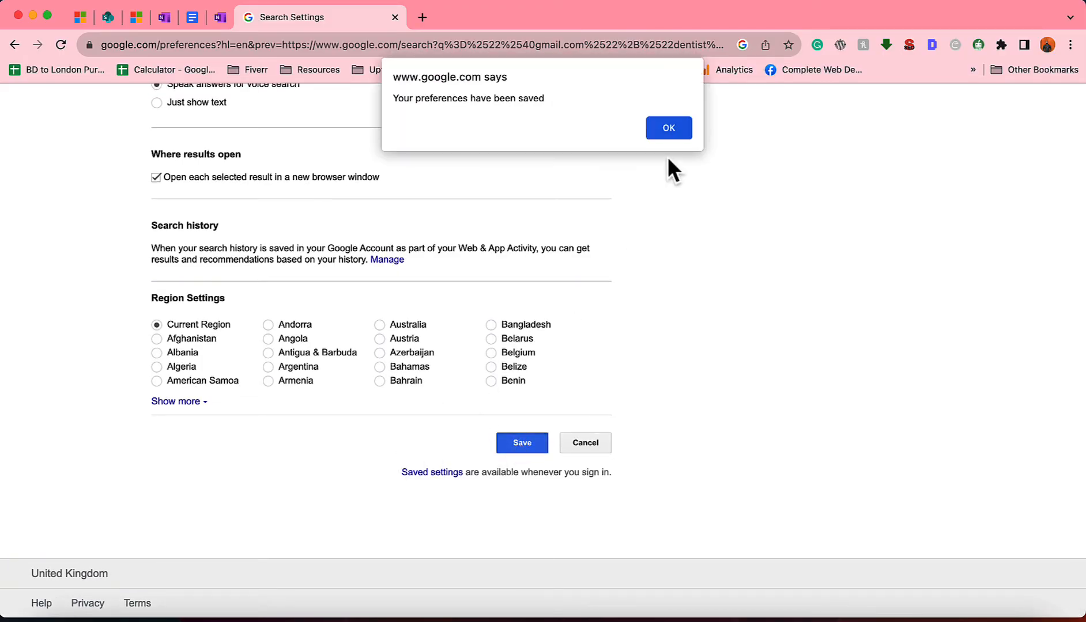
pyautogui.click(667, 128)
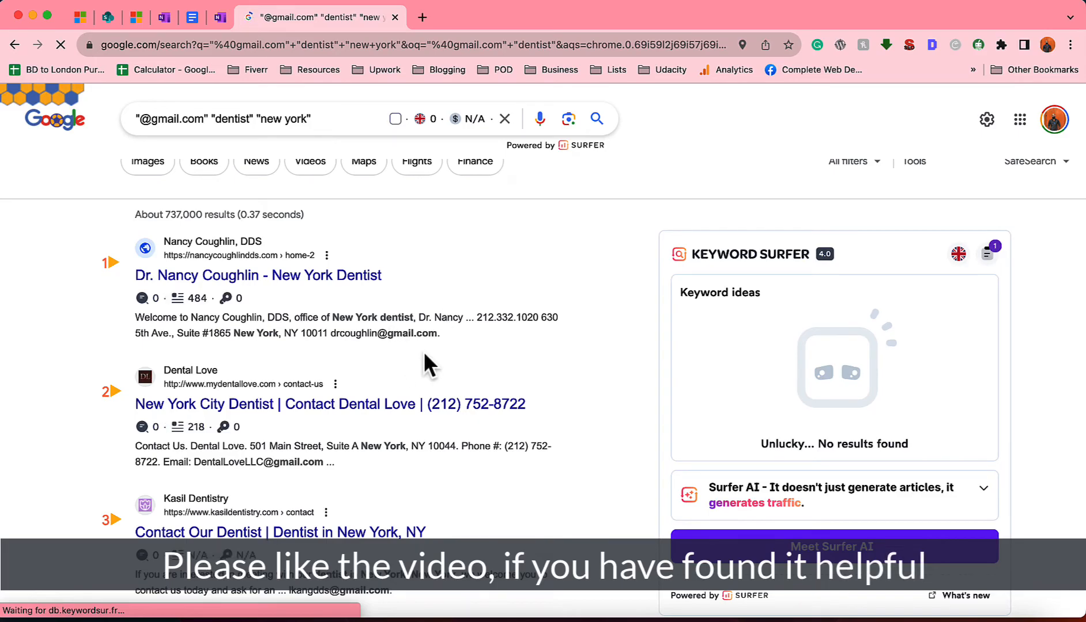
pyautogui.moveTo(422, 353)
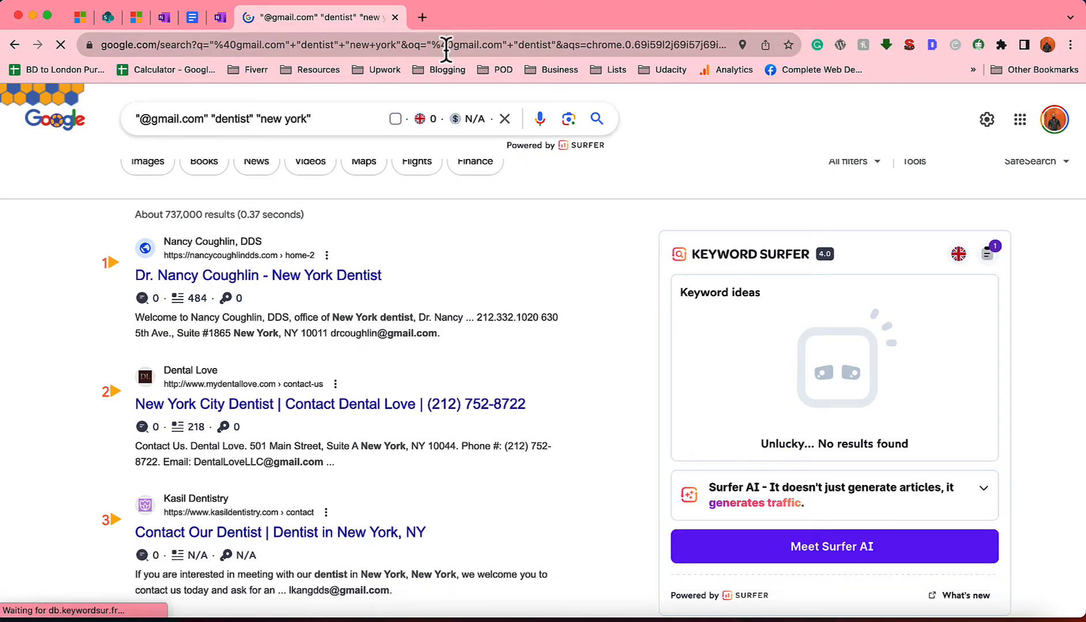
# Step: Add the Email Extractor extension from the Chrome Web Store, then return to the dentist results tab
pyautogui.click(593, 17)
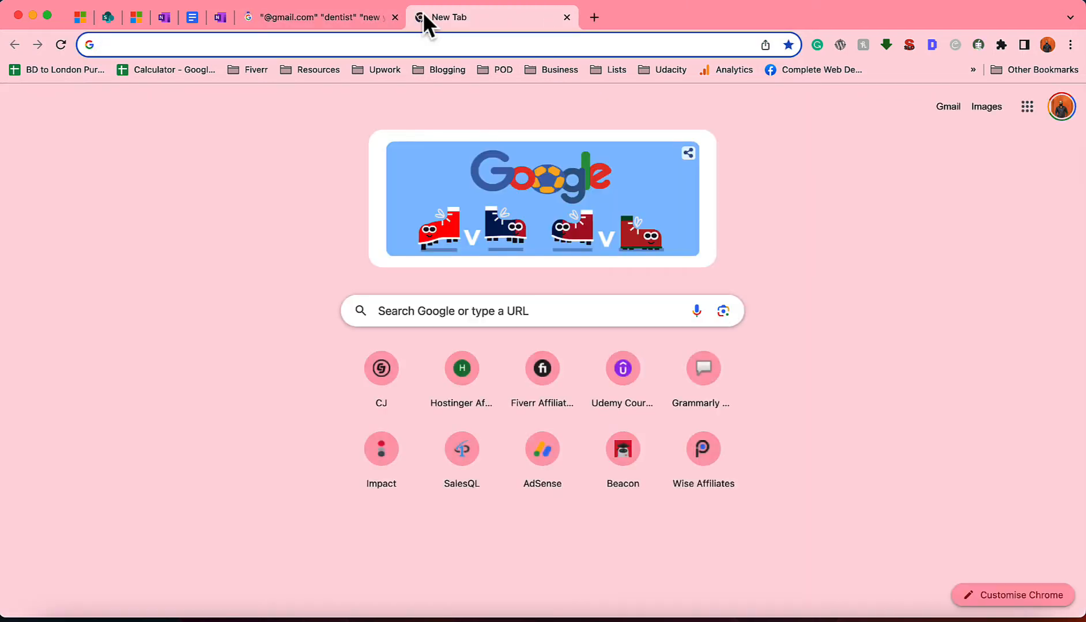
pyautogui.write('email extractor')
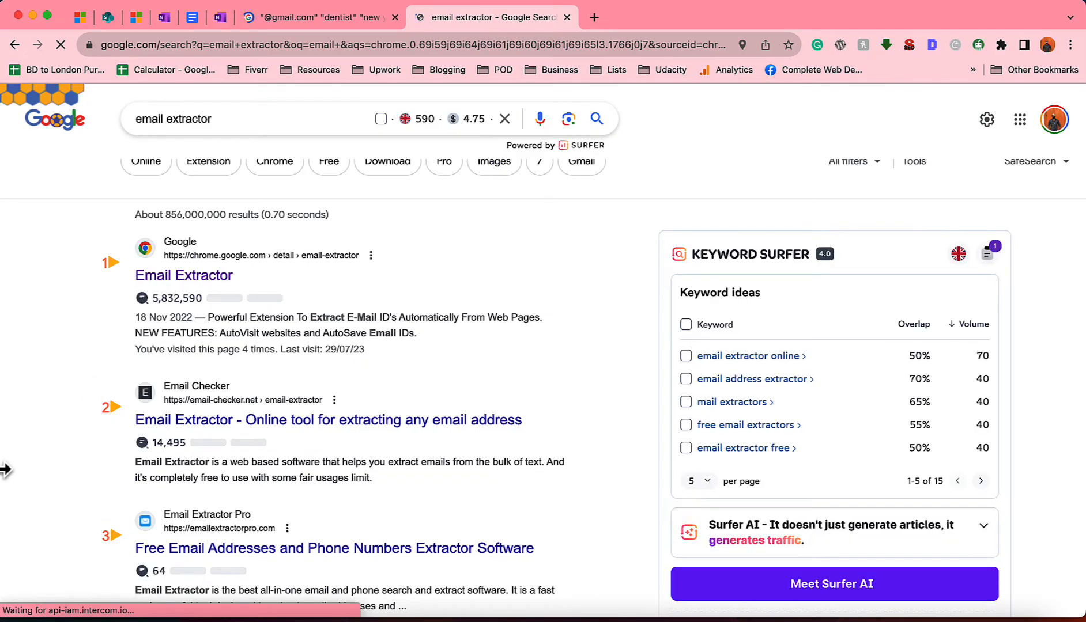
pyautogui.click(183, 275)
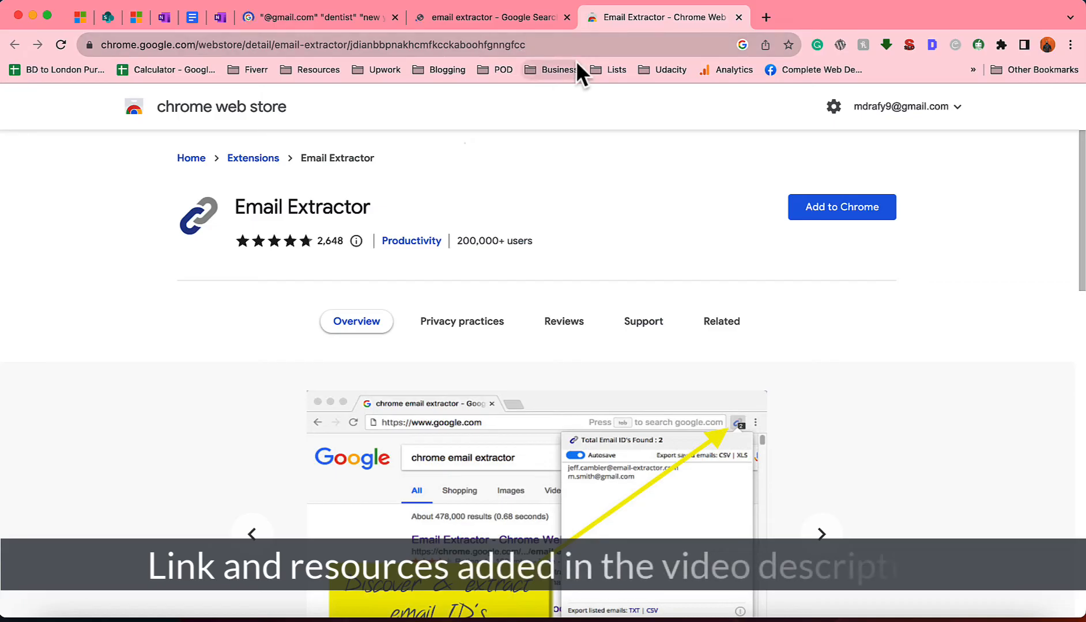
pyautogui.click(841, 207)
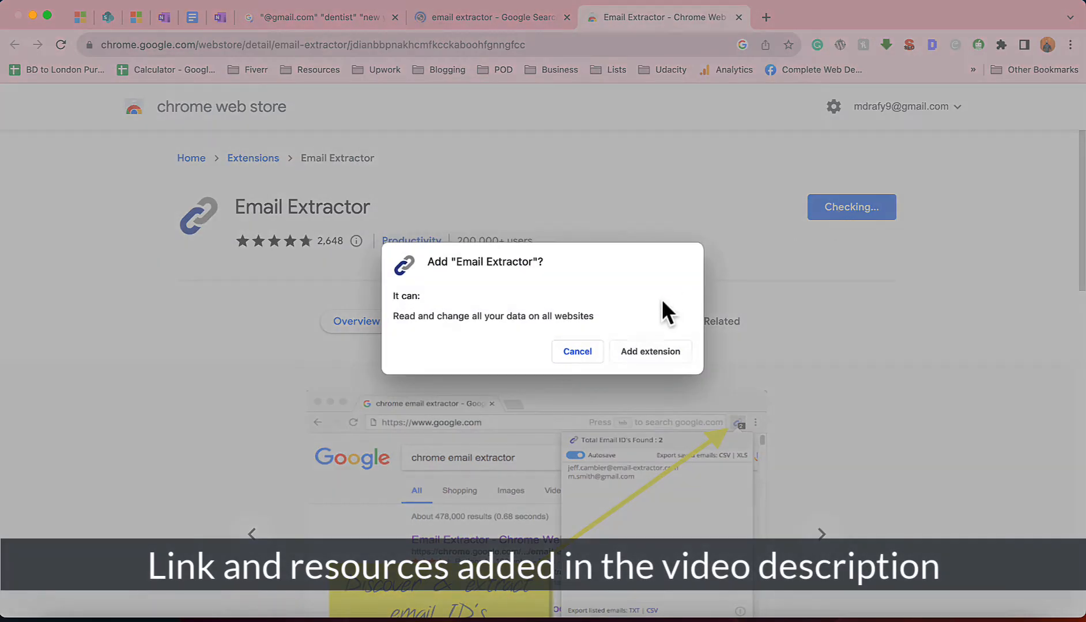
pyautogui.click(649, 351)
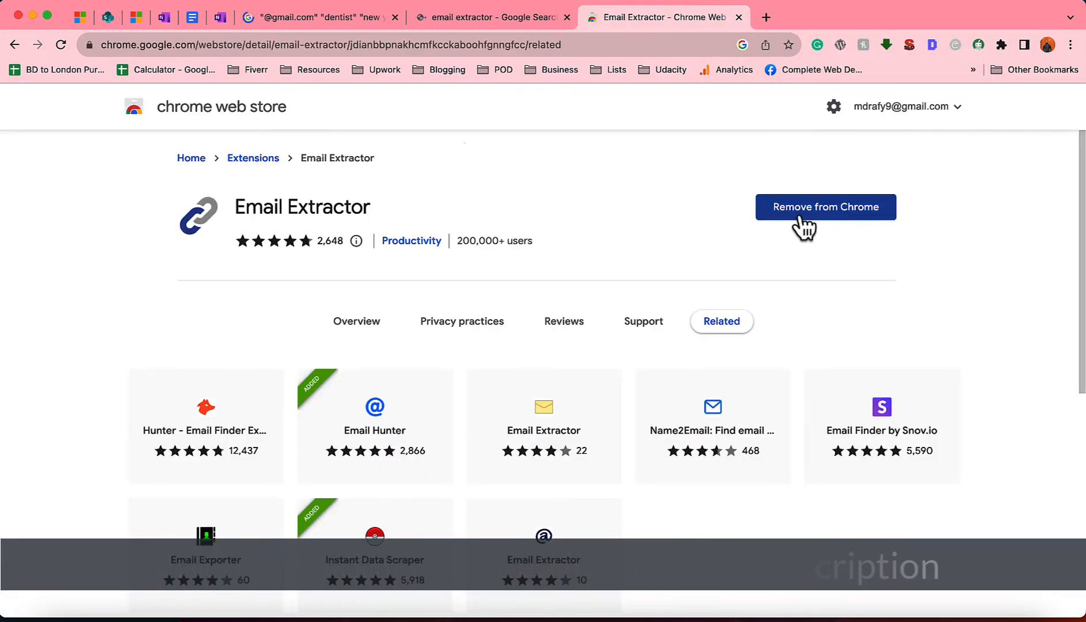
pyautogui.click(1000, 45)
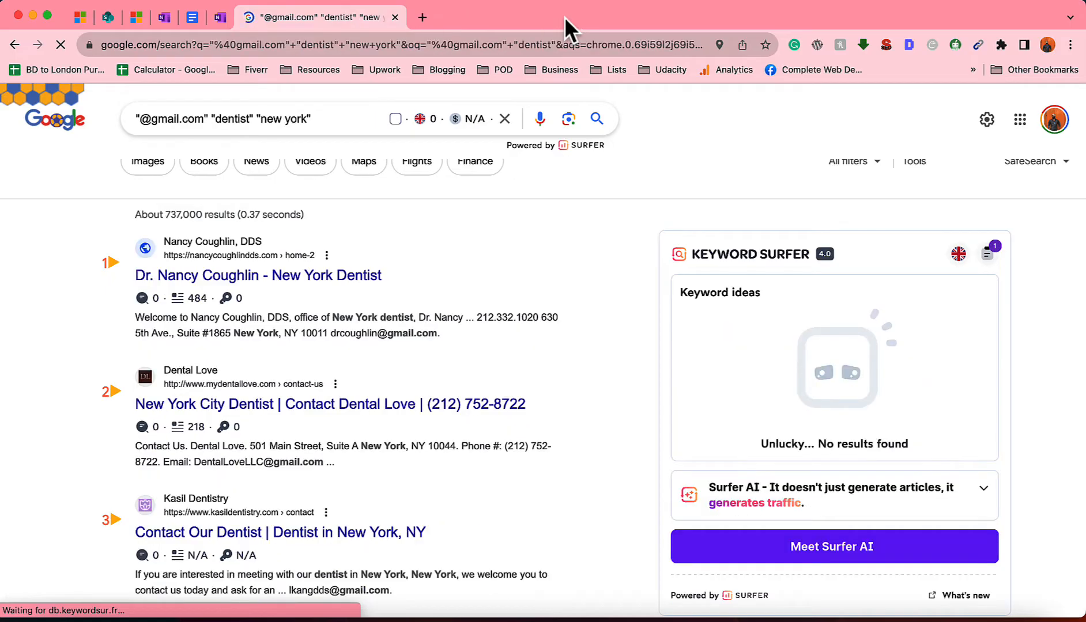
# Step: Rerun the dentist search and open Email Extractor's list of found Gmail addresses
pyautogui.click(596, 118)
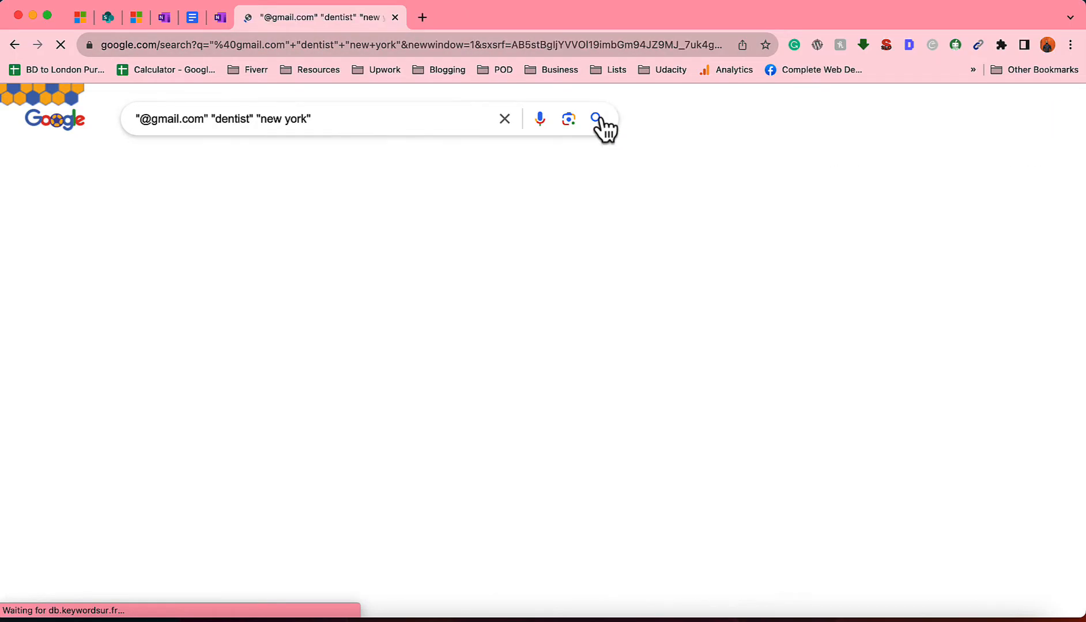
pyautogui.click(595, 118)
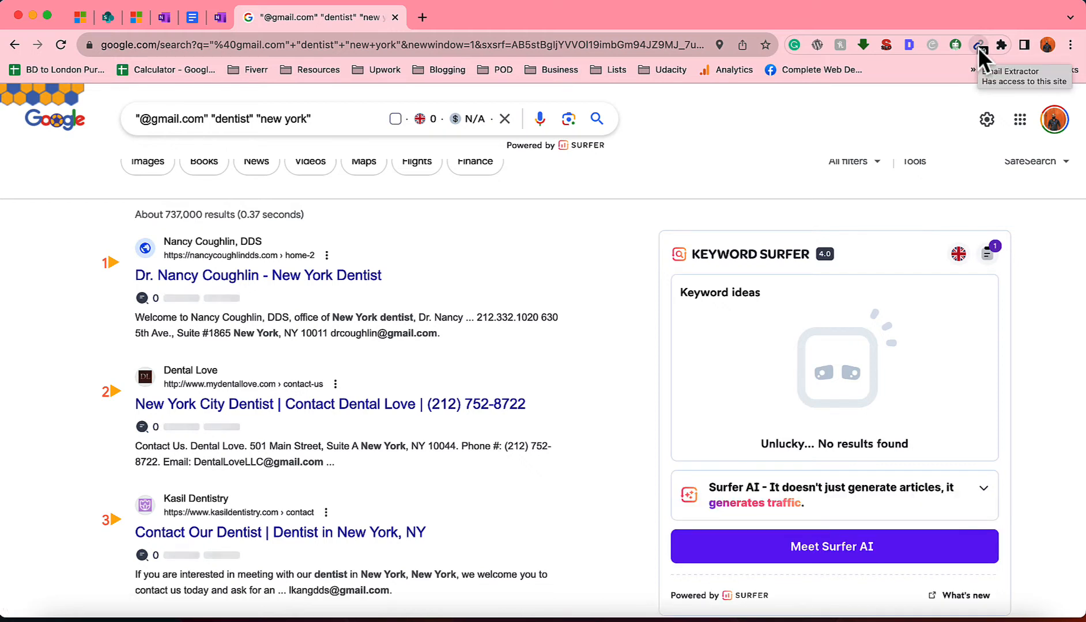
pyautogui.click(977, 45)
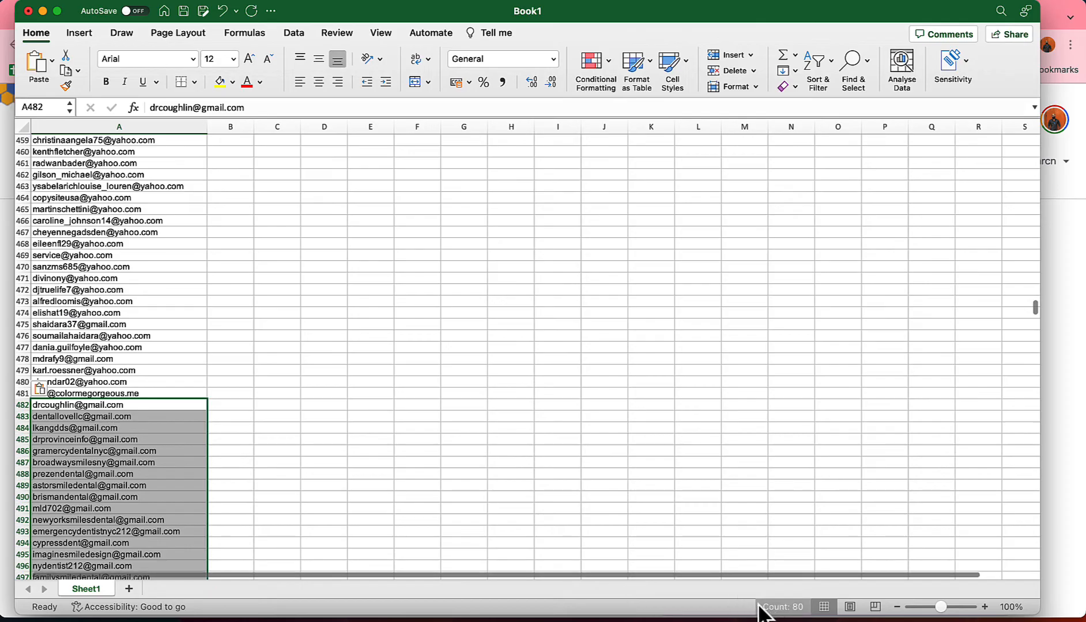
# Step: Scroll down the pasted New York addresses in column A to the last row, 563
pyautogui.scroll(-3)
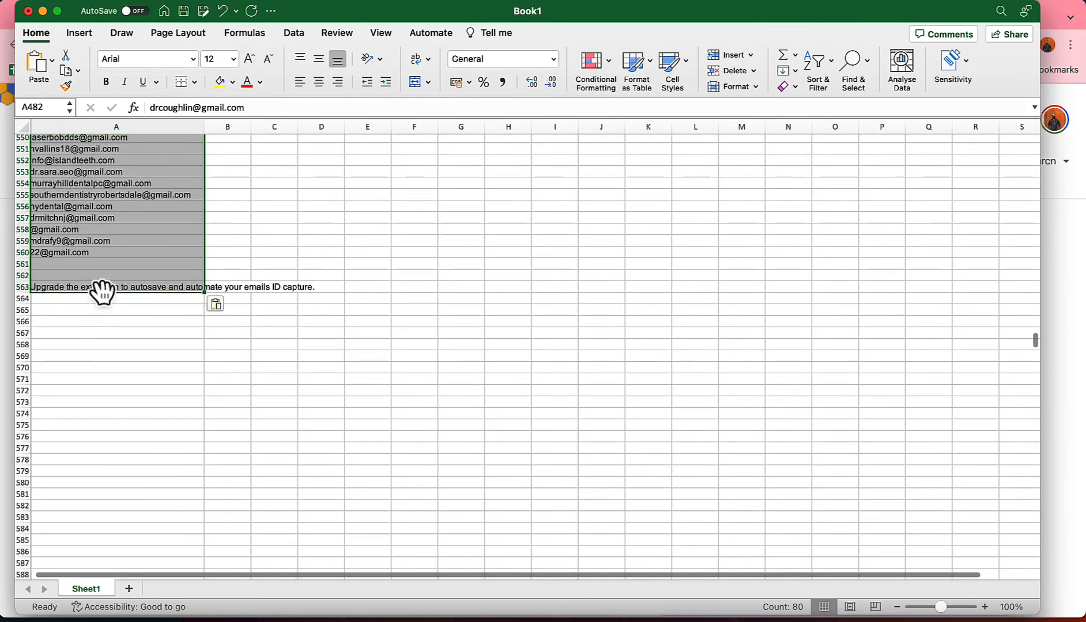
pyautogui.rightClick(103, 286)
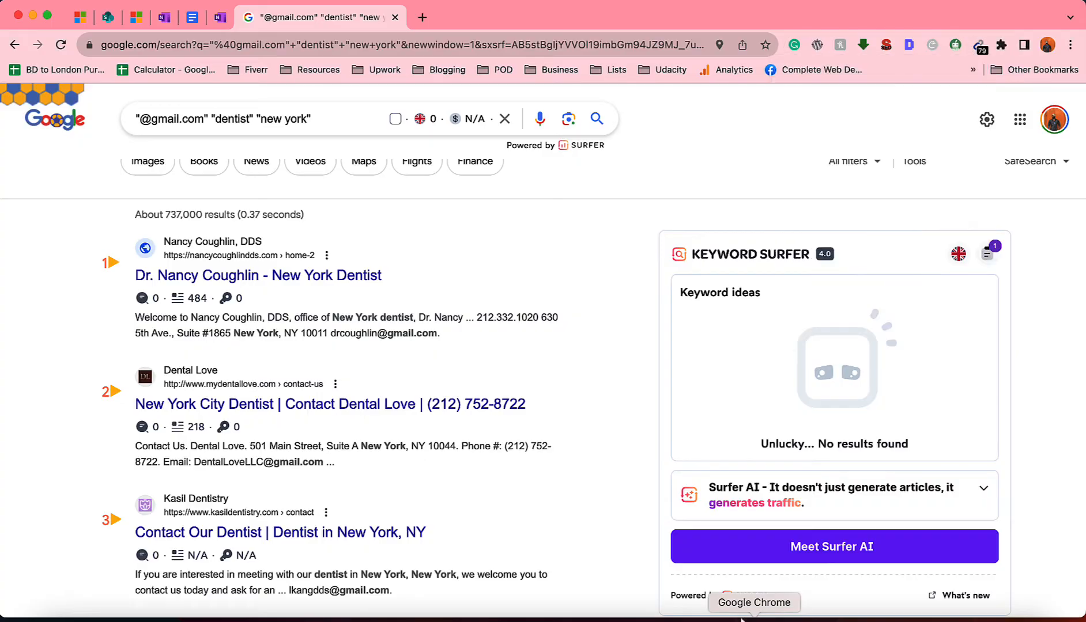
pyautogui.moveTo(640, 251)
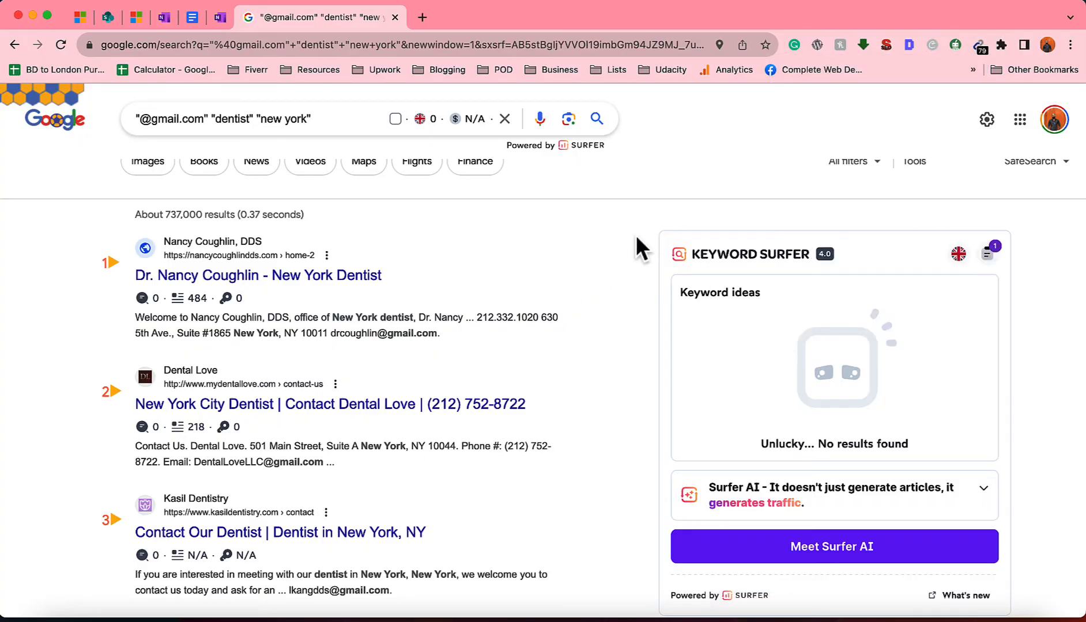
# Step: Go to page 2 of the dentist results and open Email Extractor's found addresses
pyautogui.scroll(-3)
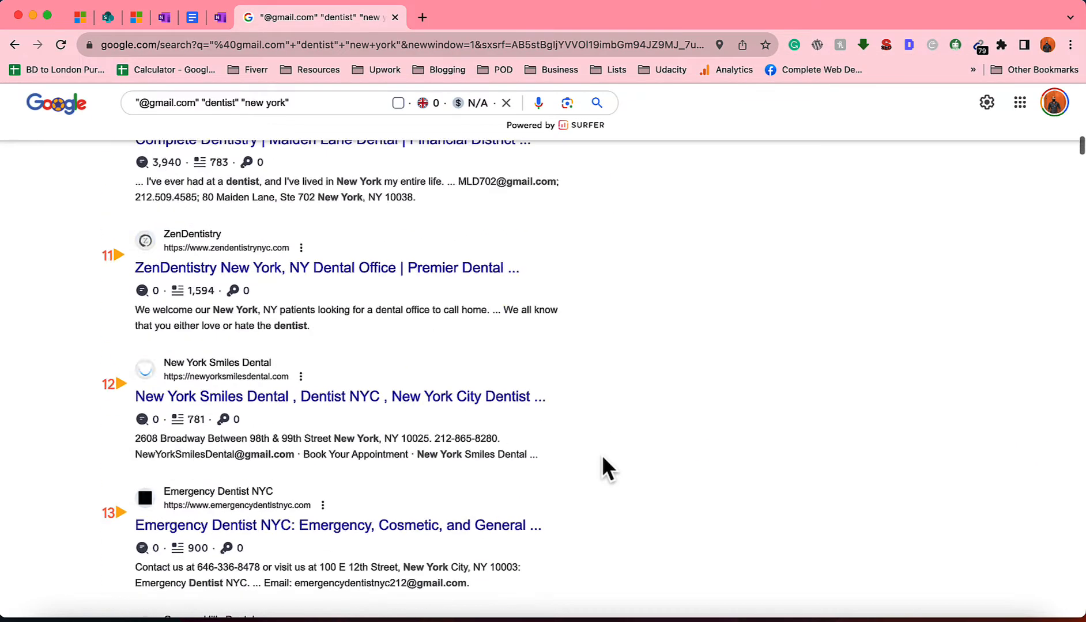
pyautogui.scroll(-3)
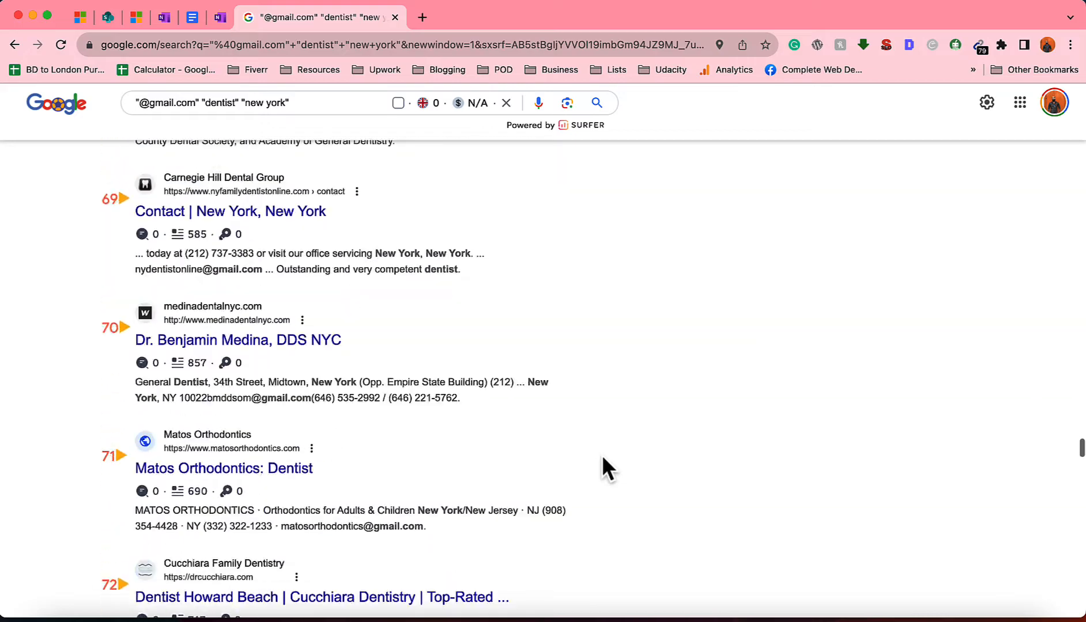
pyautogui.scroll(-3)
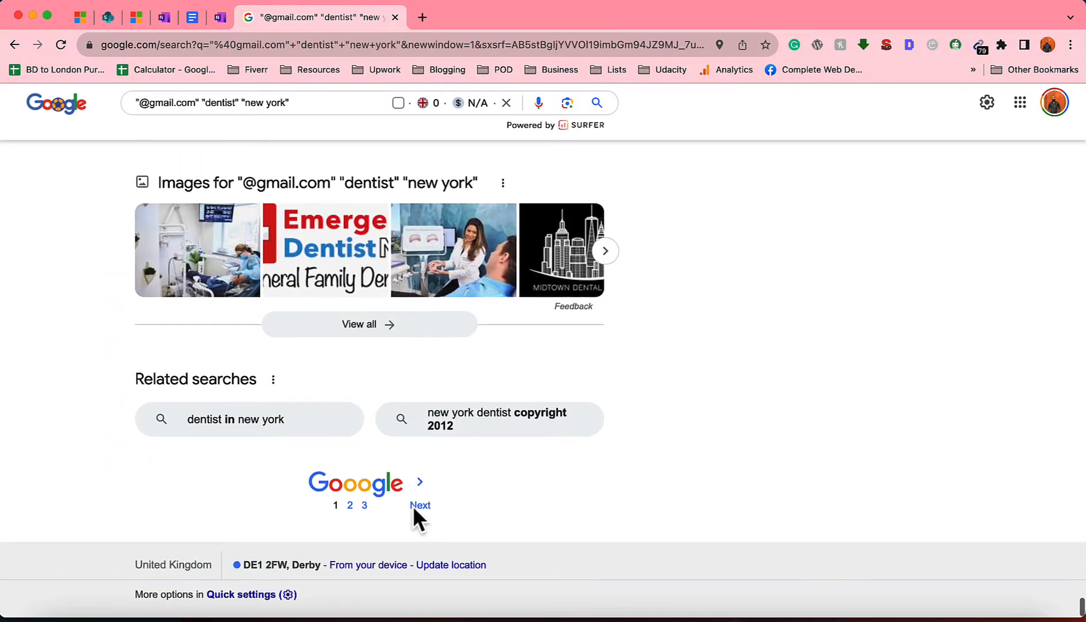
pyautogui.click(420, 505)
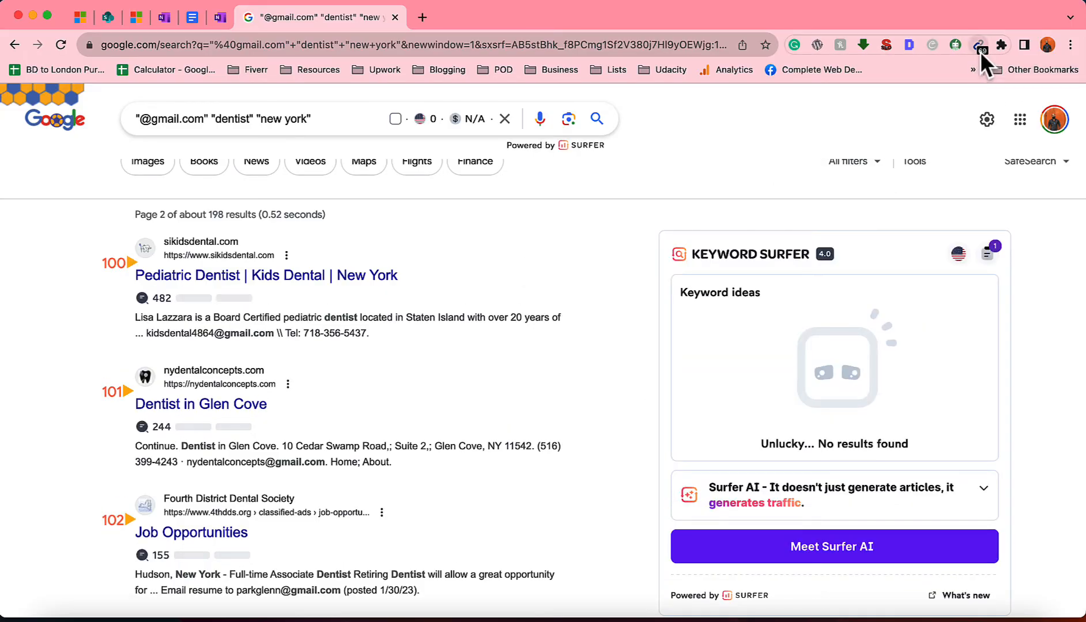
pyautogui.click(979, 45)
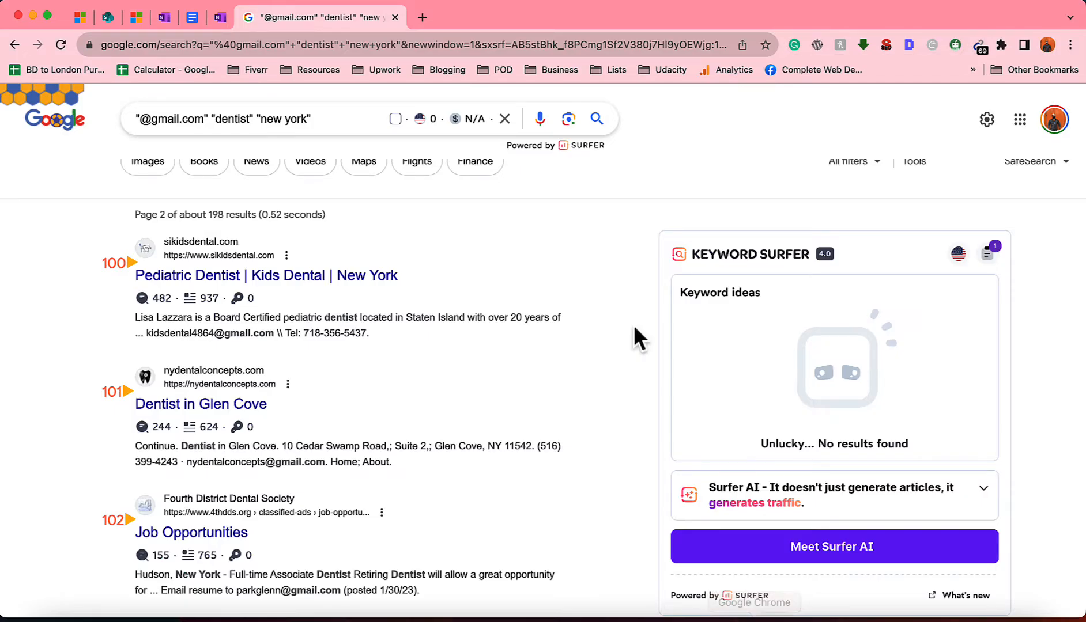
# Step: Change the query's city from "new york" to "atlanta" and scroll through the new results
pyautogui.click(284, 118)
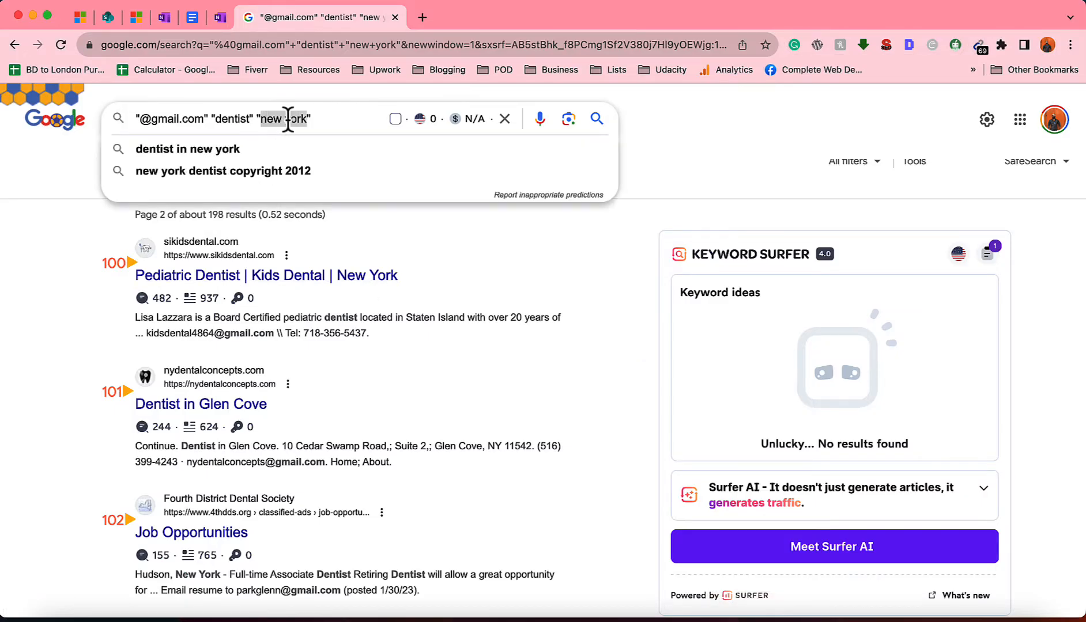
pyautogui.write('atlanta')
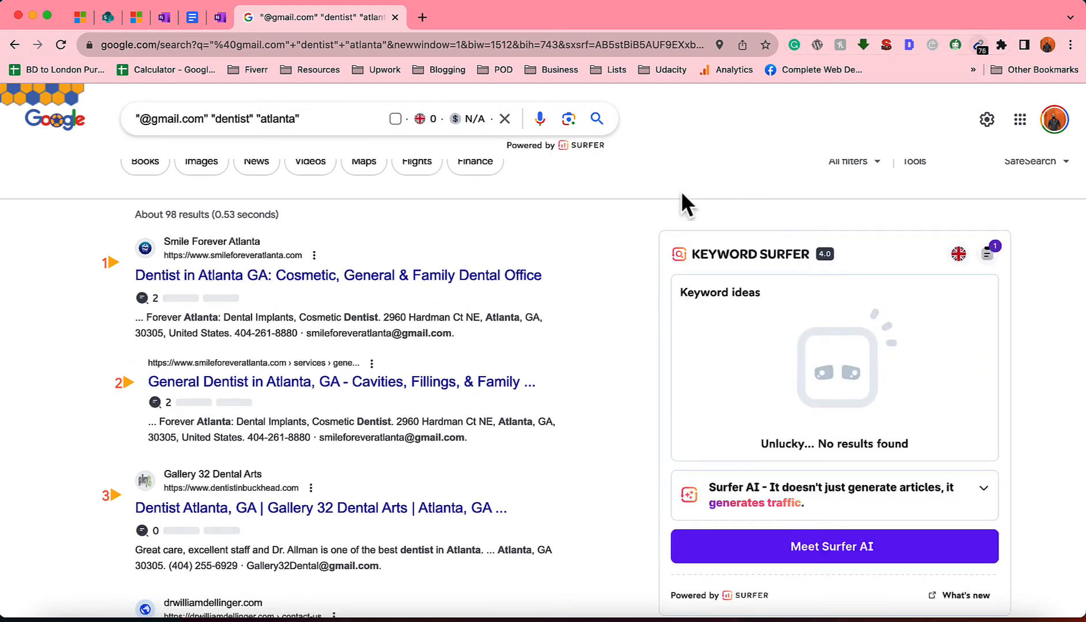
pyautogui.scroll(-3)
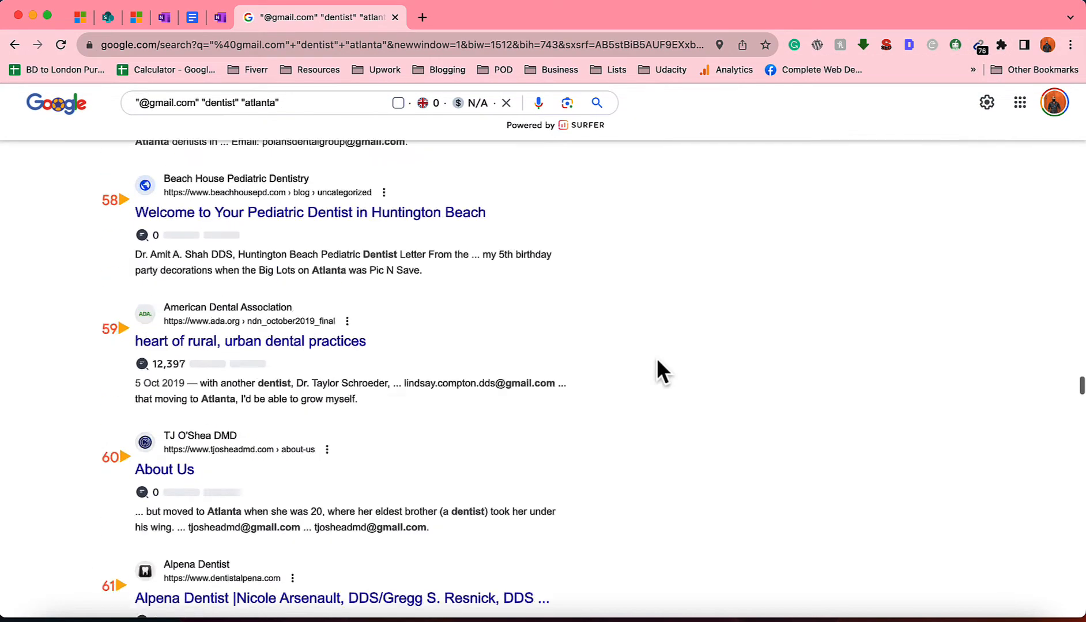
pyautogui.scroll(-3)
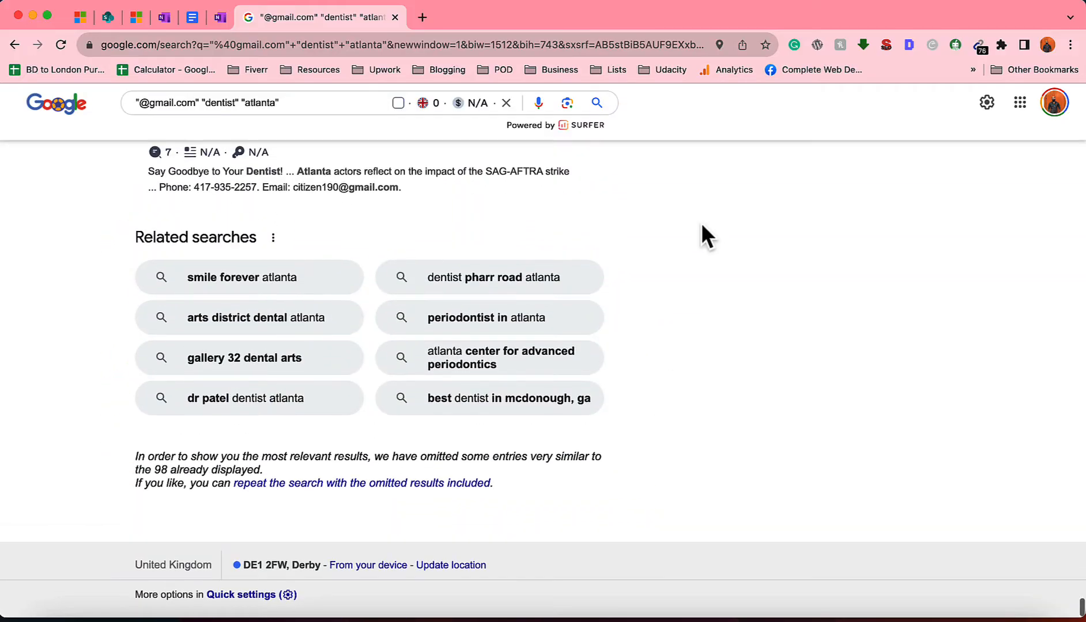
pyautogui.scroll(3)
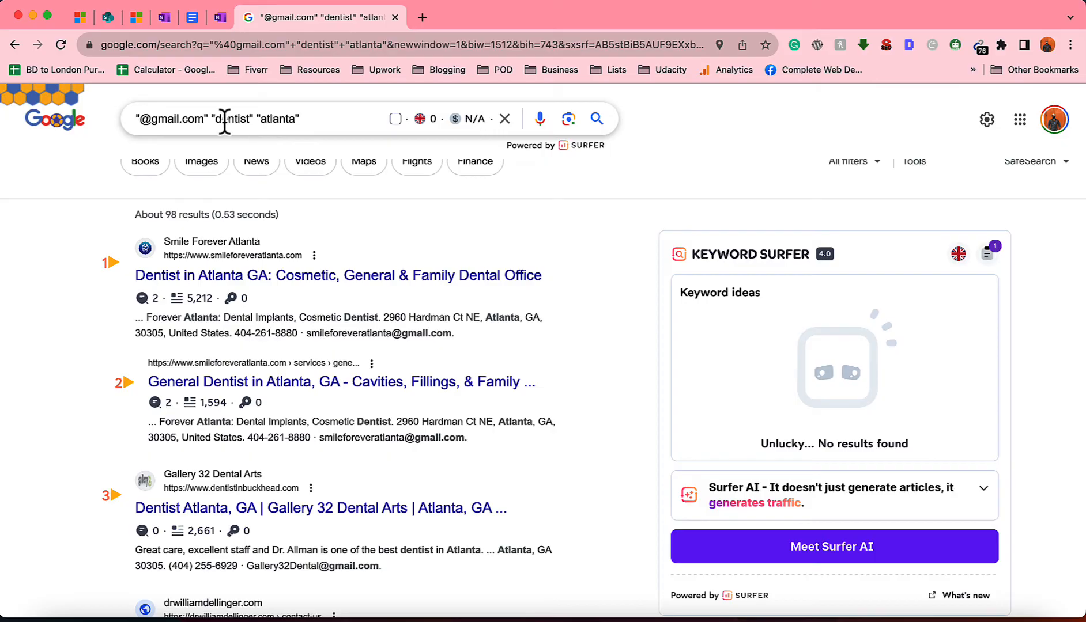
pyautogui.click(221, 118)
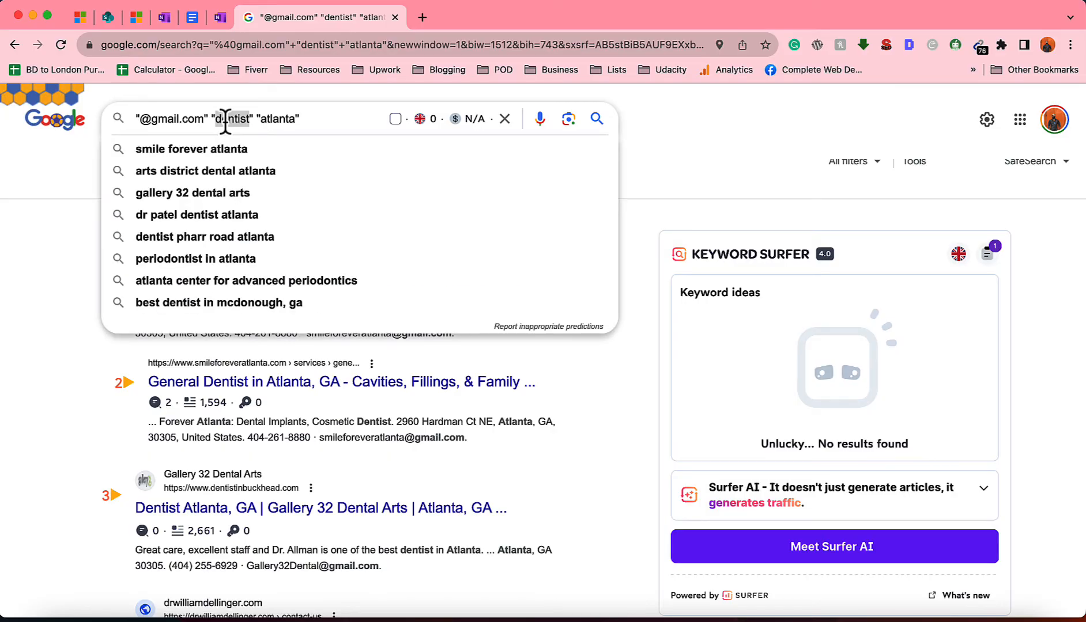
pyautogui.doubleClick(278, 119)
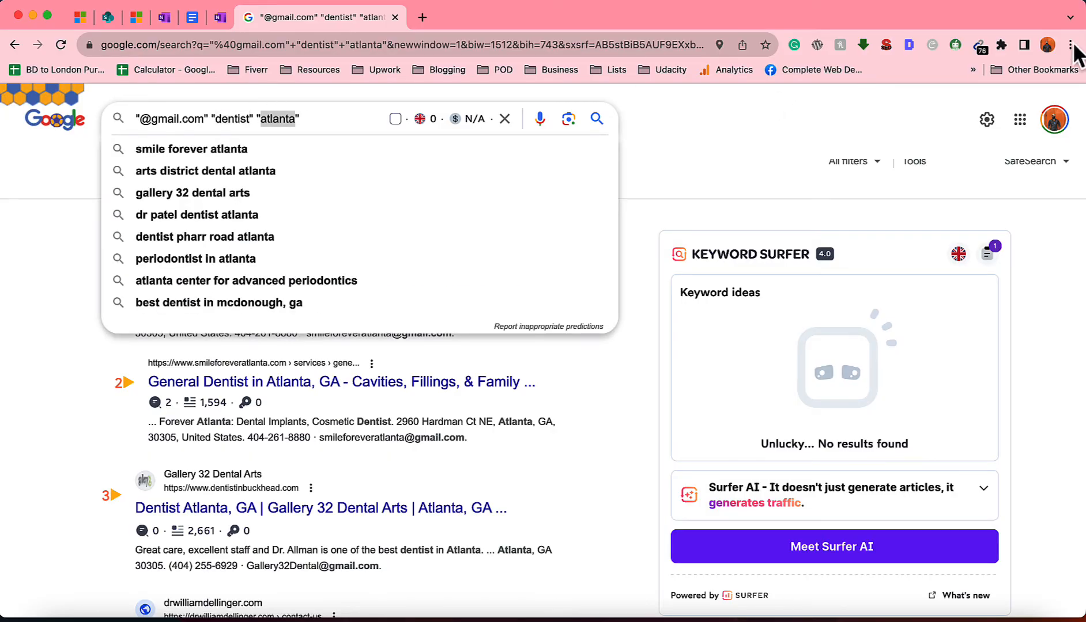
# Step: Open Email Extractor to collect the Atlanta dentist Gmail addresses for Excel
pyautogui.click(979, 45)
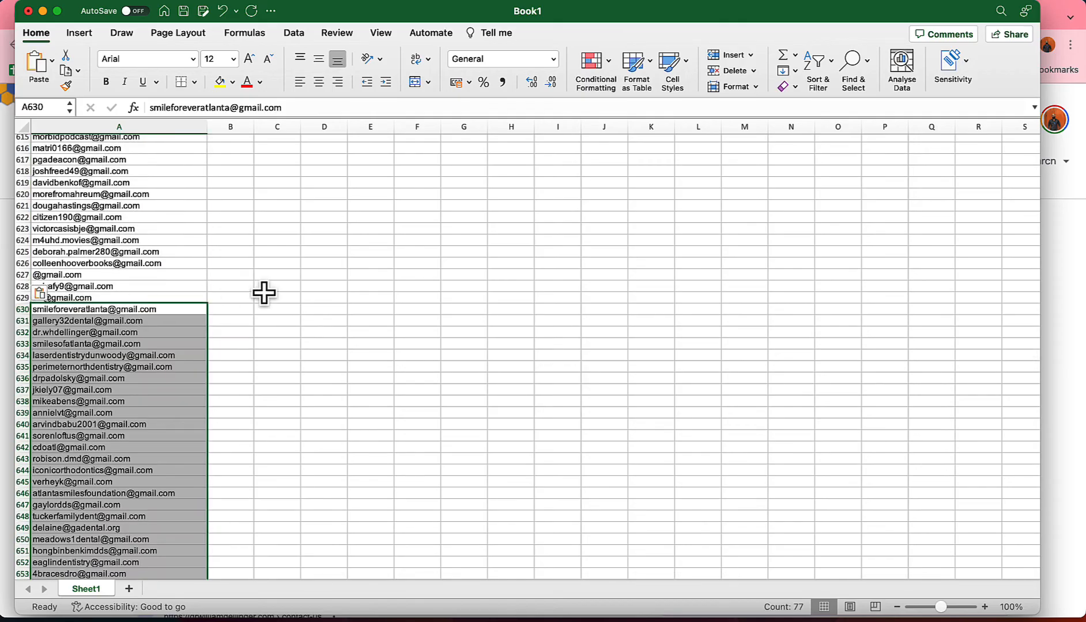
pyautogui.moveTo(196, 163)
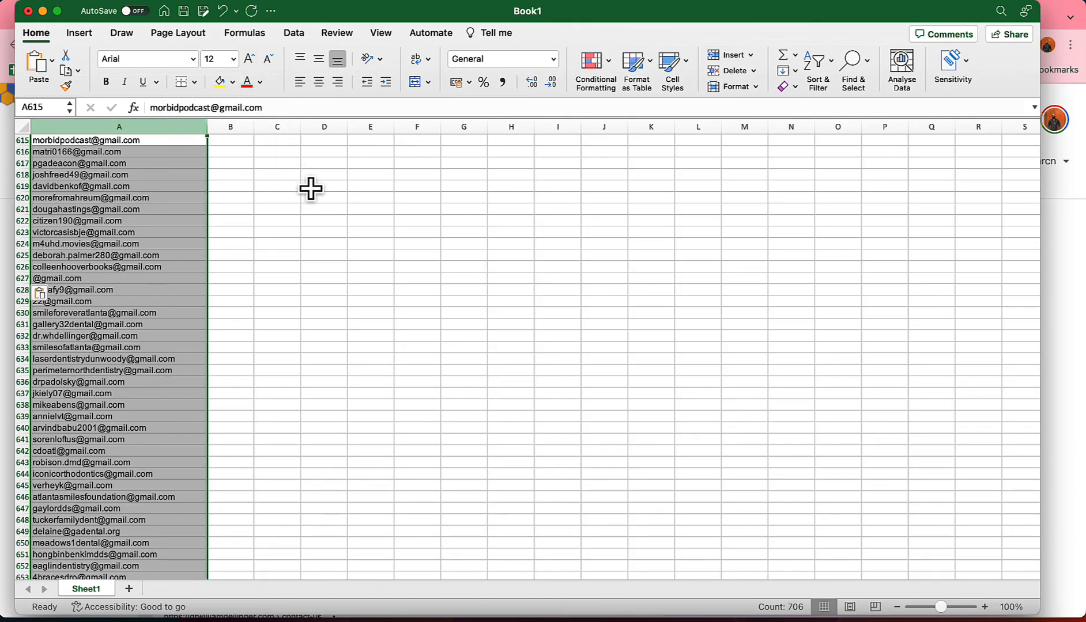
pyautogui.moveTo(162, 251)
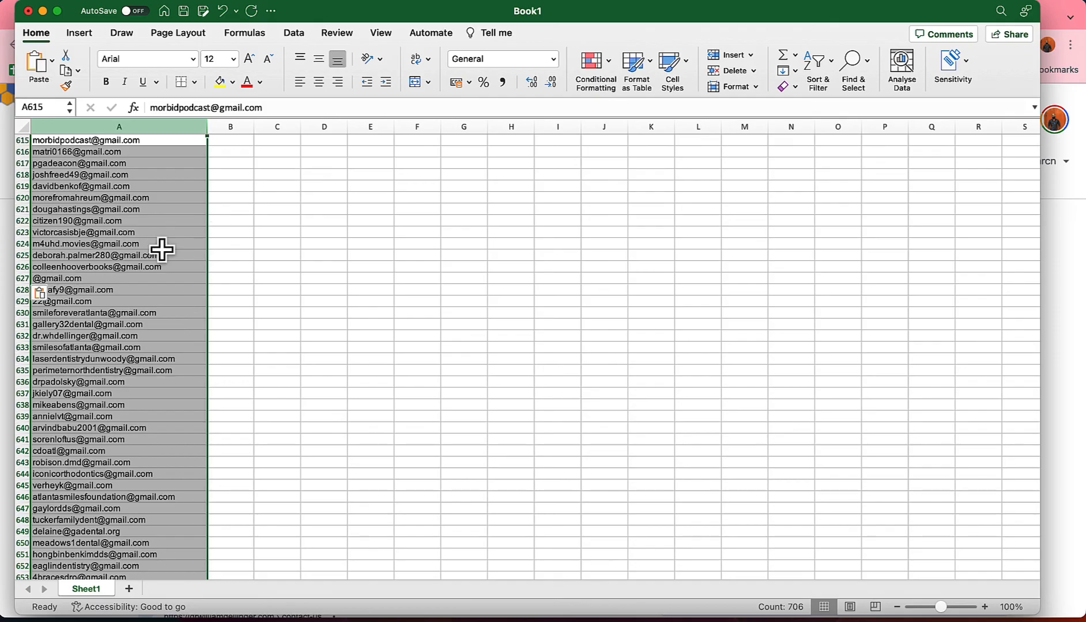
pyautogui.moveTo(183, 204)
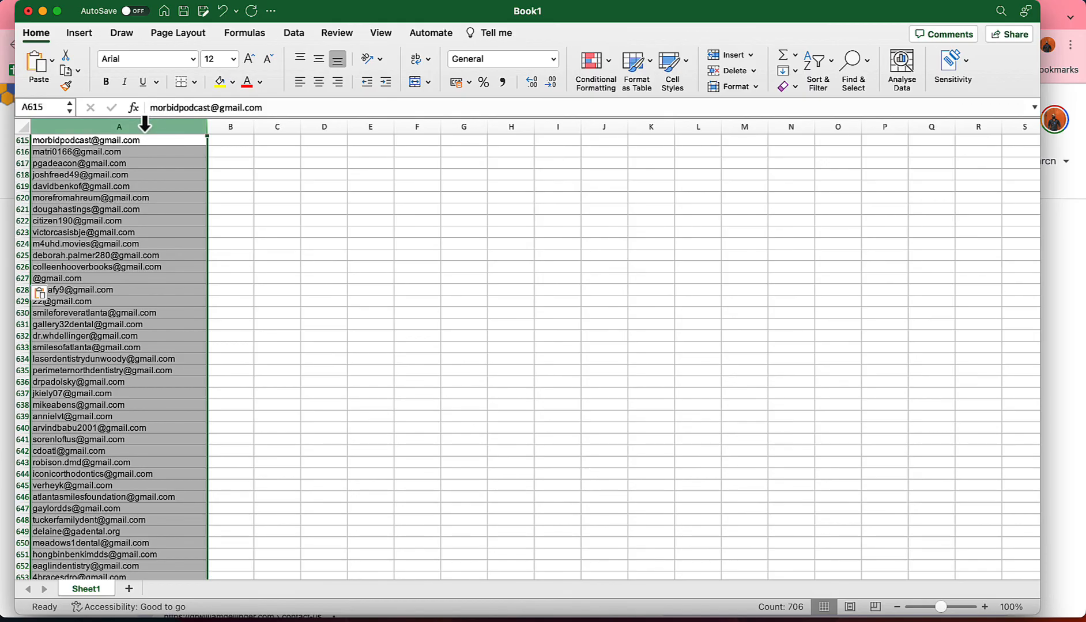
pyautogui.moveTo(144, 126)
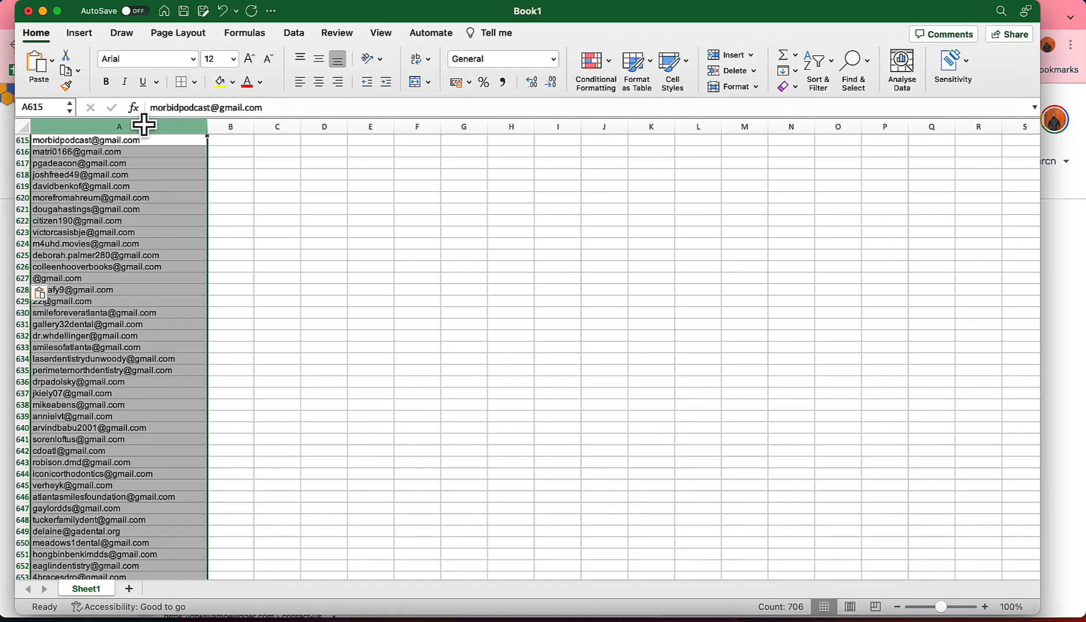